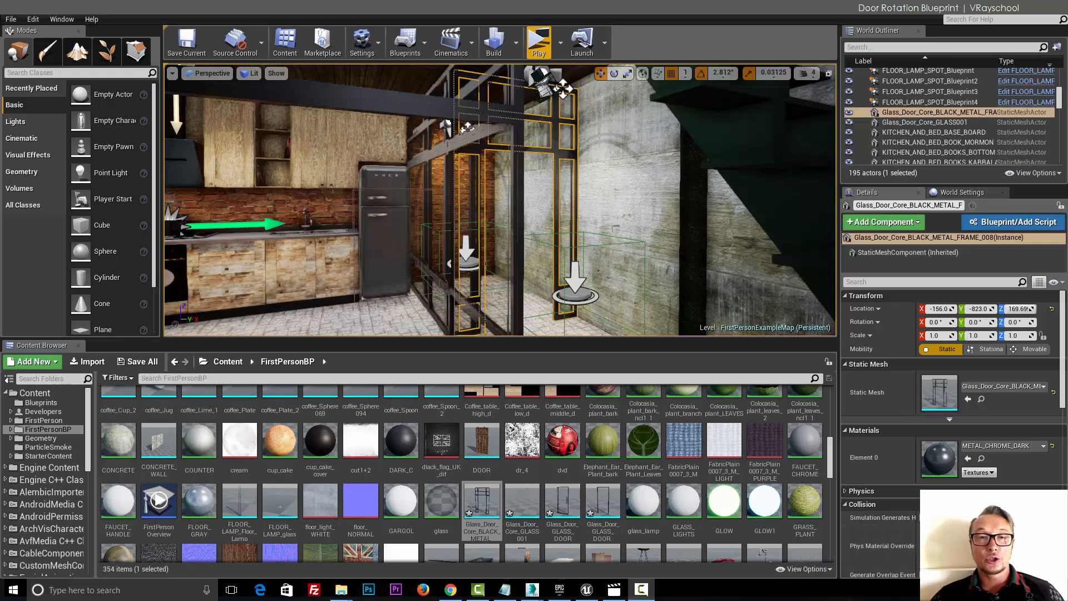
mouse_move(682, 503)
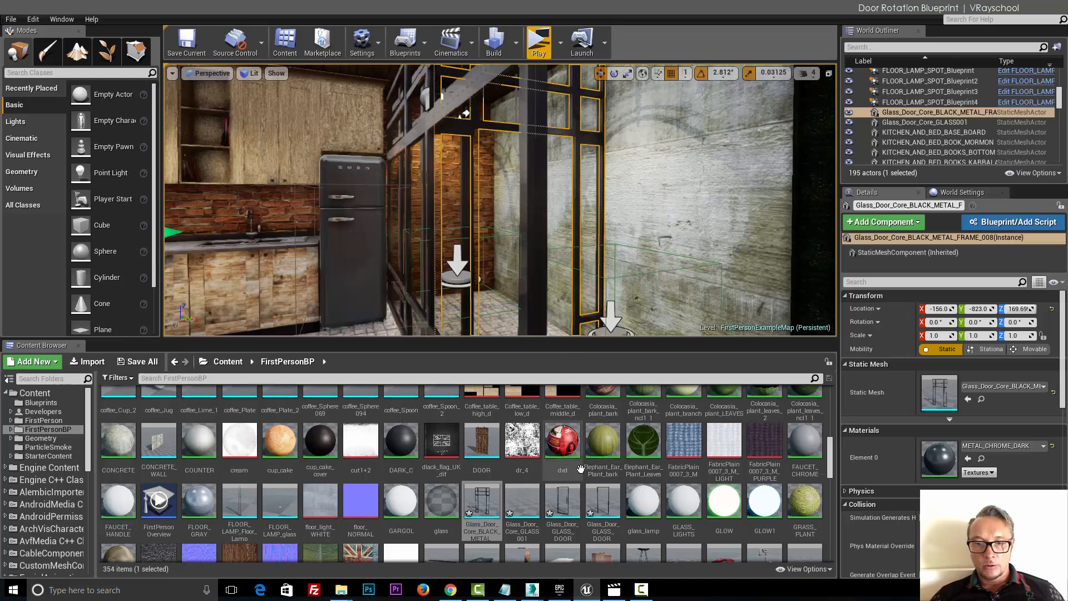
Step: Inspect the glass door and door frame meshes in the Static Mesh Editor
double_click(561, 503)
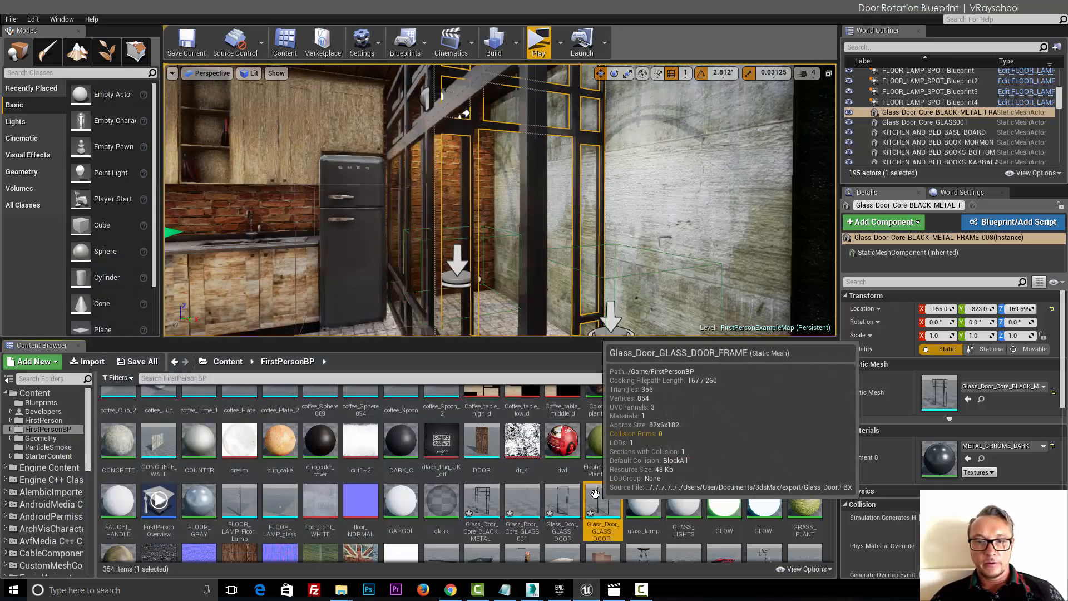
double_click(601, 508)
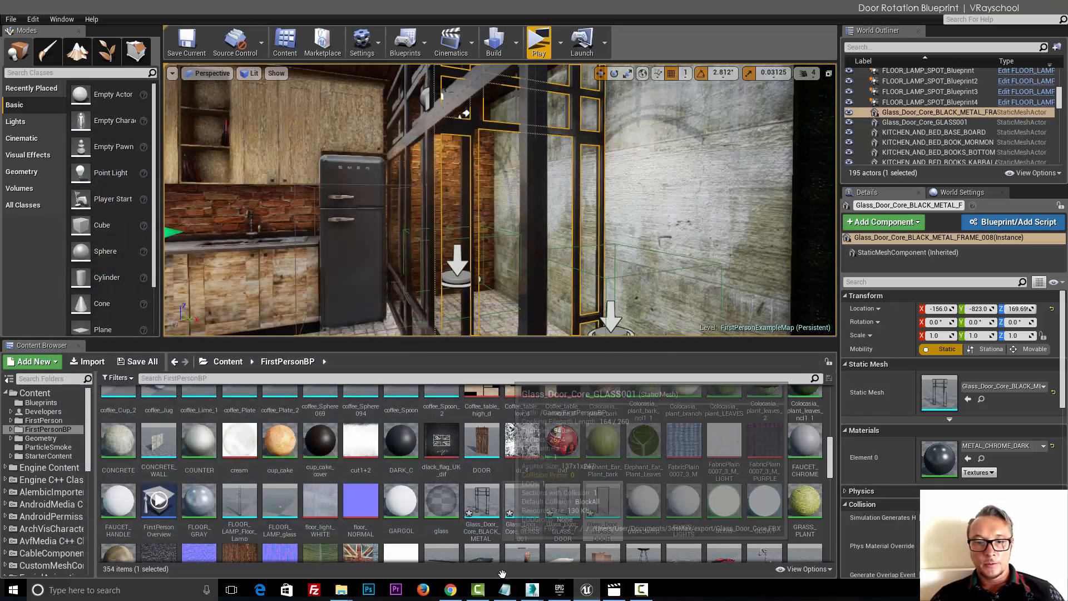
mouse_move(552, 347)
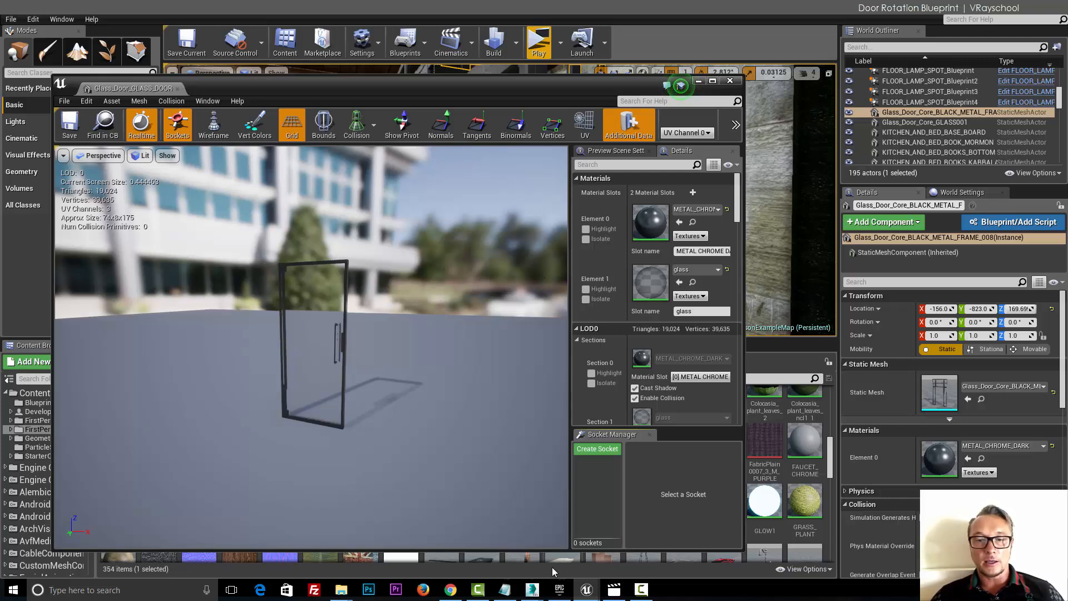
mouse_move(777, 234)
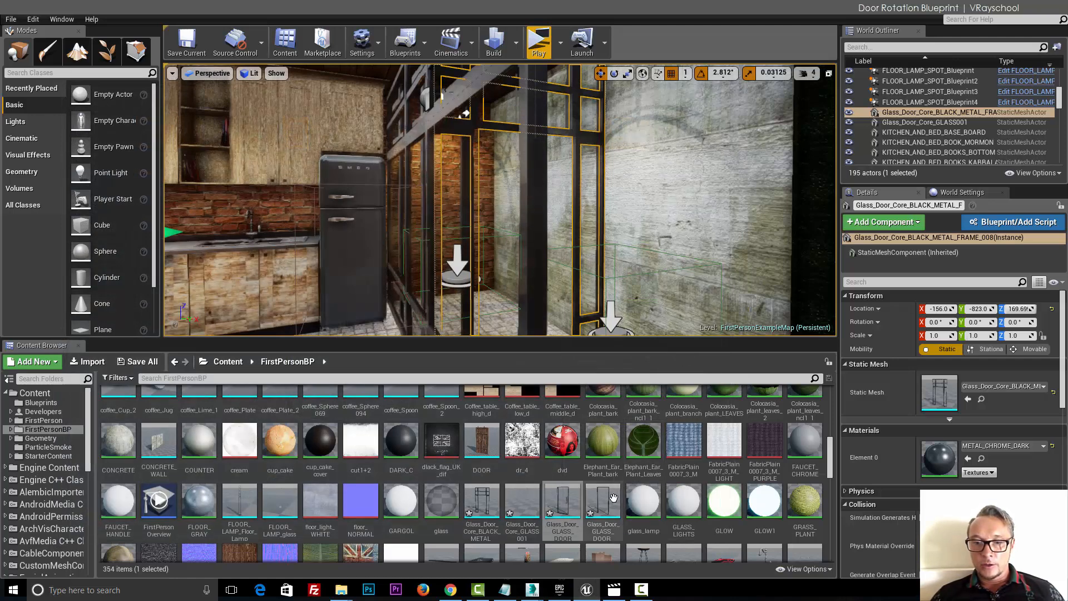
Step: Create a blueprint named 'DoorOpe' from Glass_Door_GLASS_DOOR_FRAME via Create Blueprint Using This
right_click(602, 501)
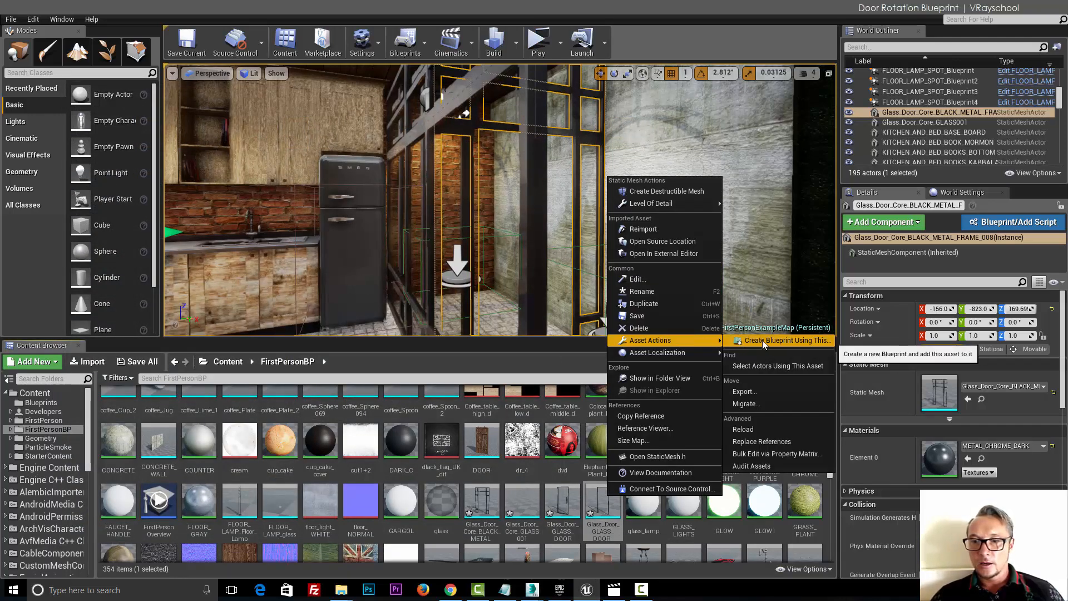
click(787, 340)
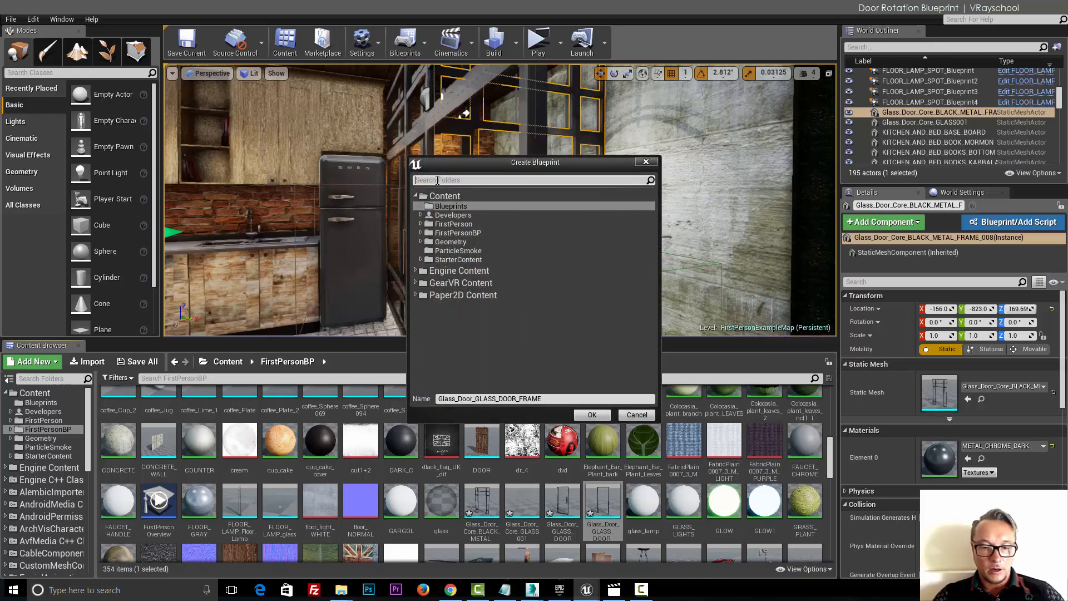
text(DoorOpenBP)
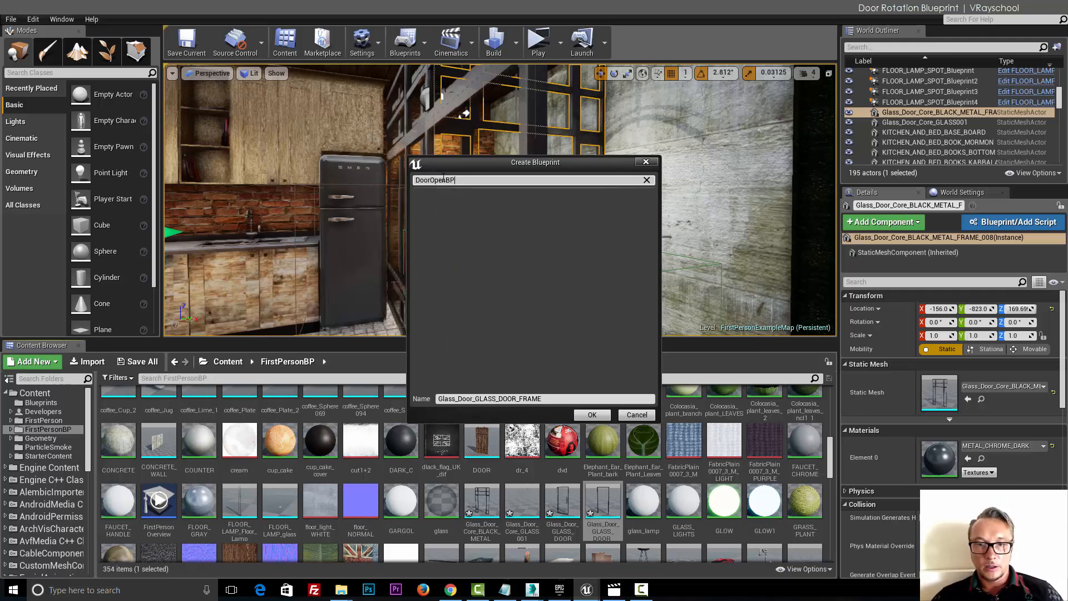
click(590, 415)
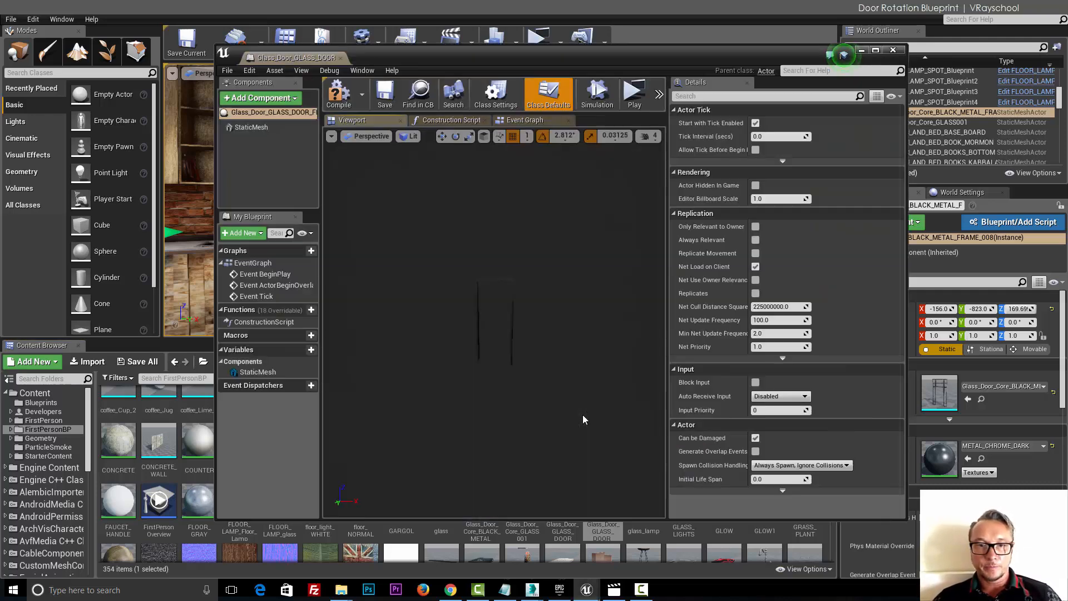
mouse_move(523, 292)
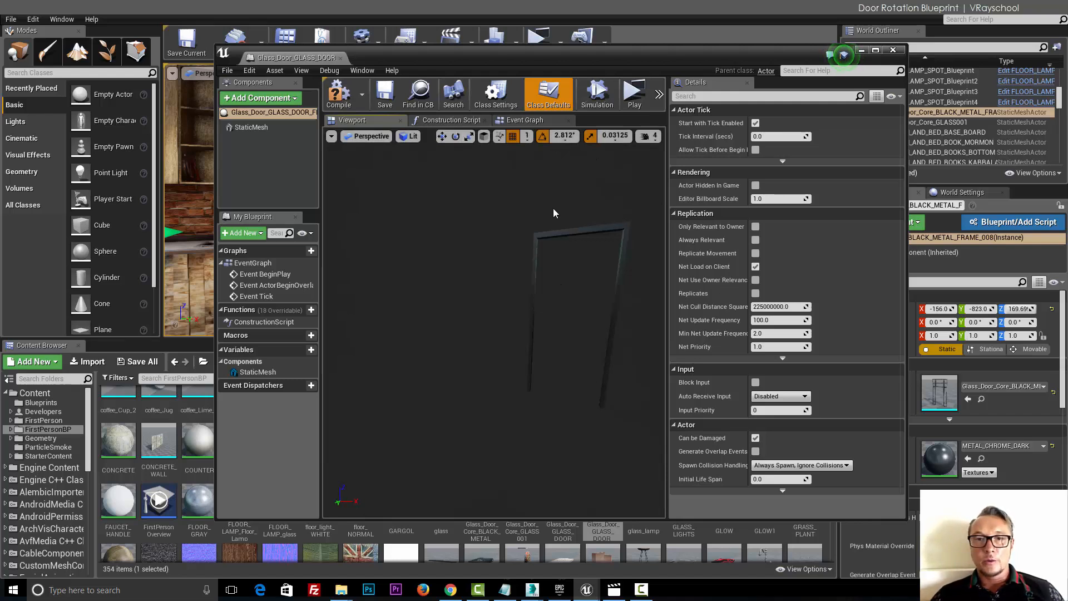
mouse_move(589, 224)
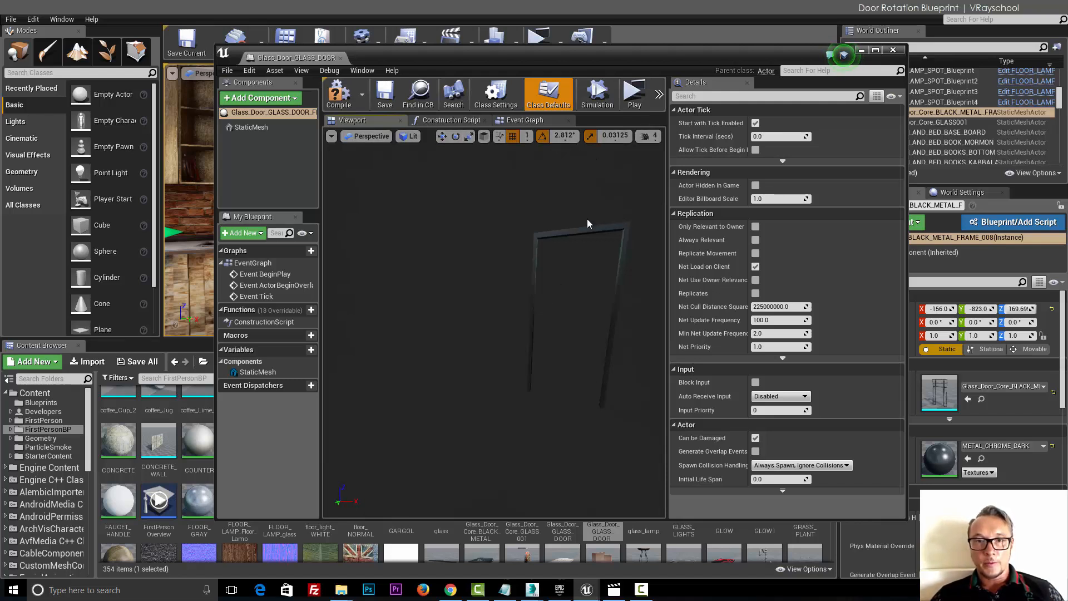
mouse_move(590, 159)
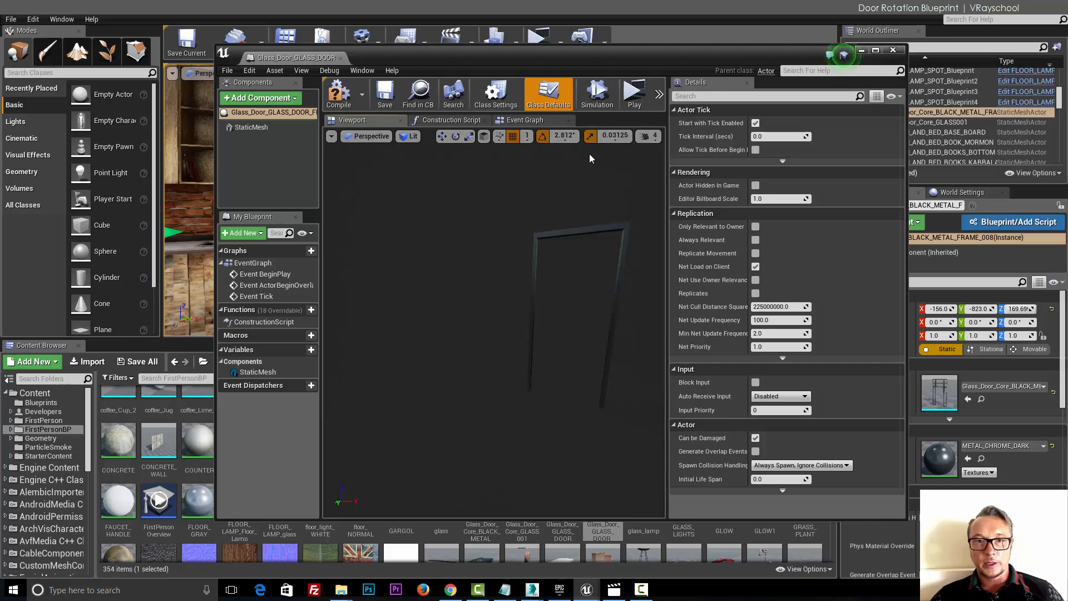
Step: Duplicate the frame mesh component and set the copy's Static Mesh to Glass_Door_GLASS_DOOR
click(250, 127)
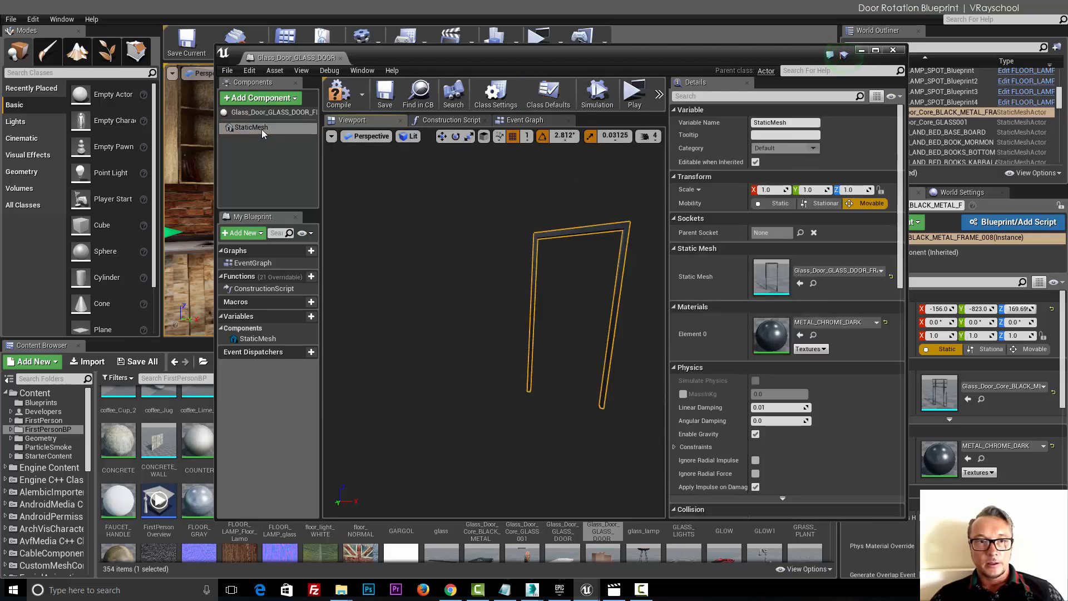
right_click(250, 127)
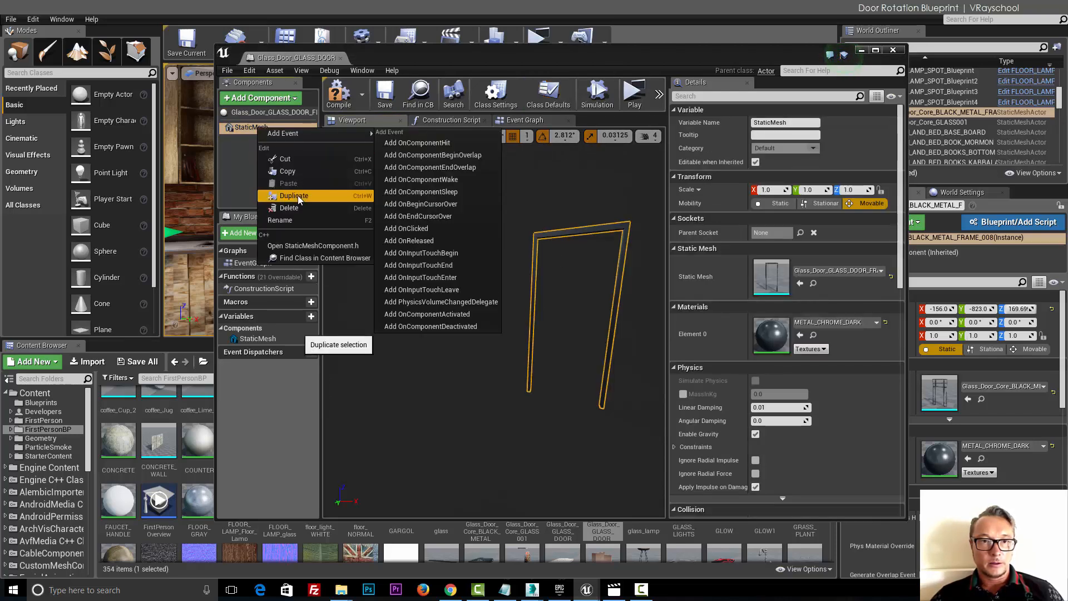
click(293, 196)
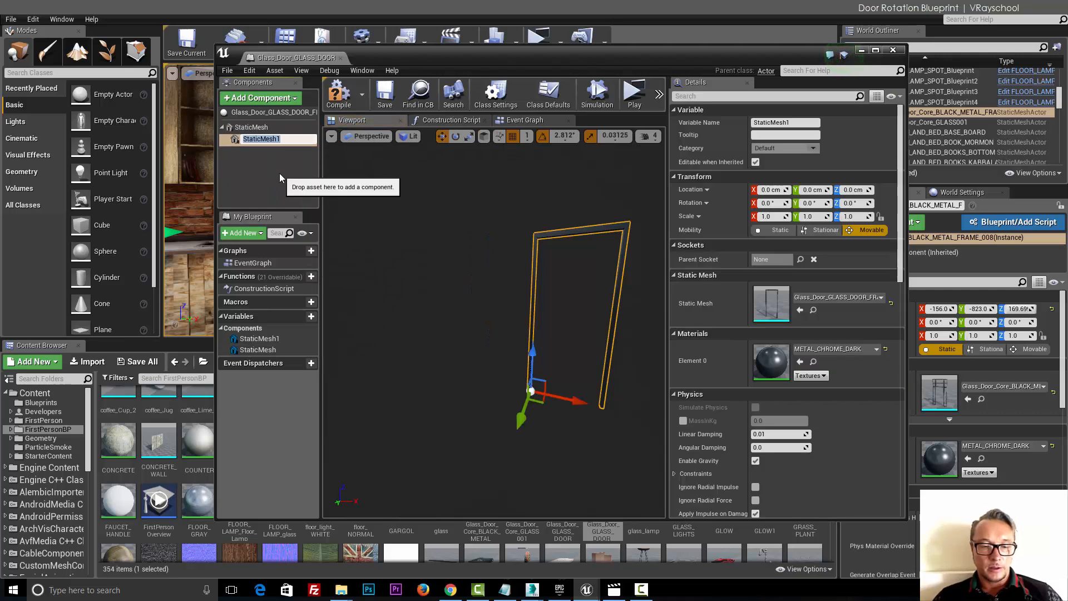
text(door)
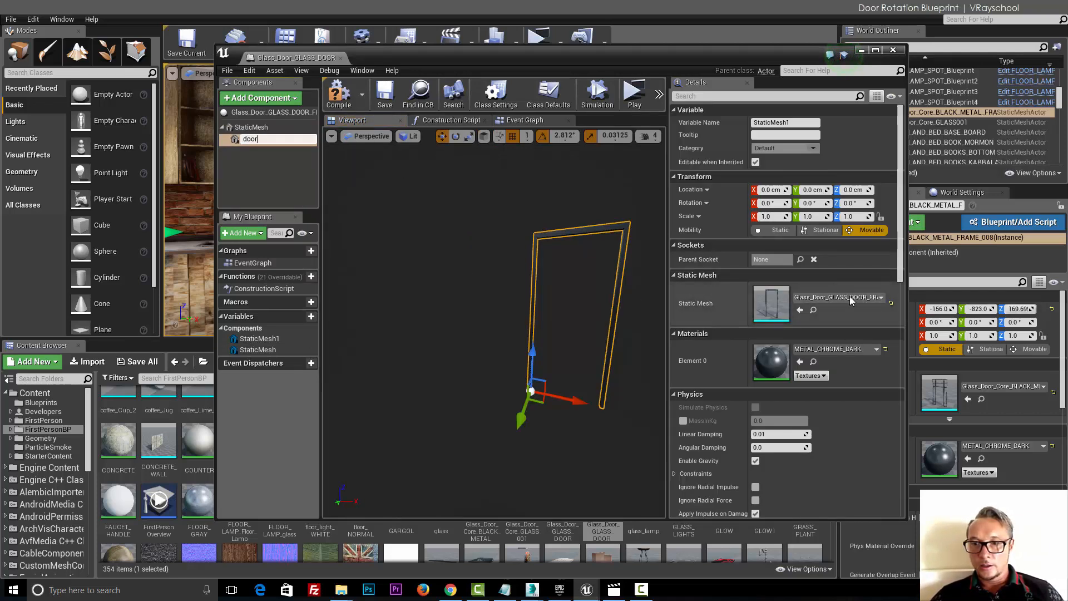
click(879, 298)
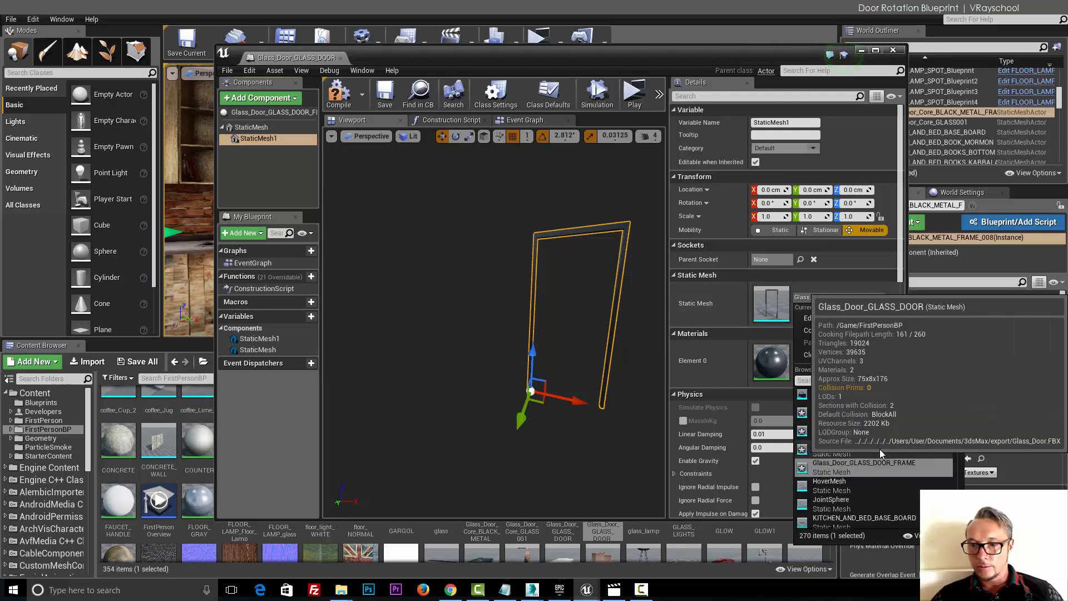
click(863, 463)
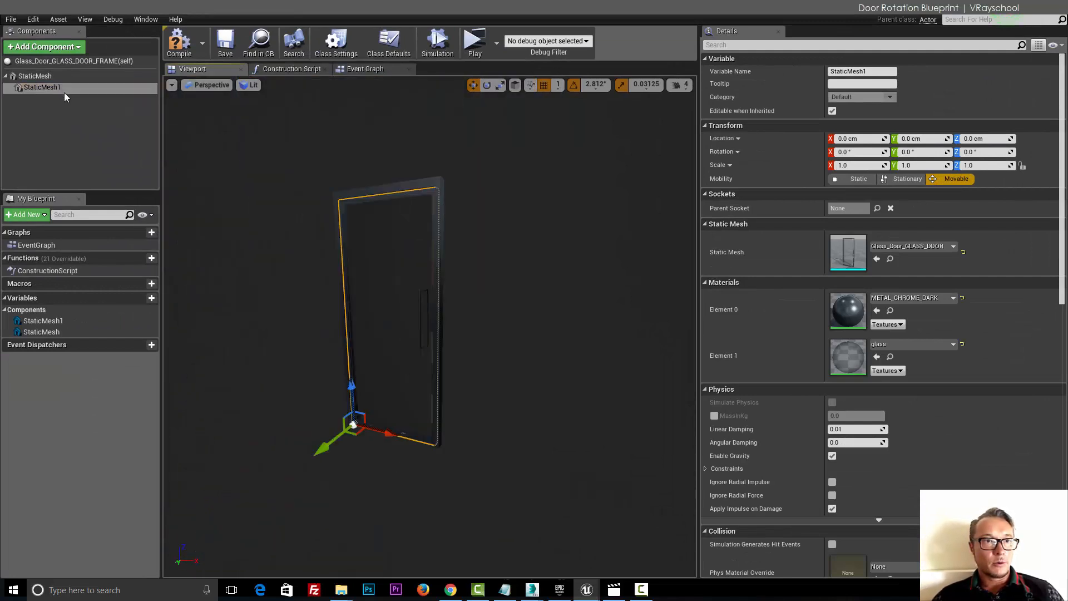
Step: Add a Box Collision component under the frame and begin renaming the mesh components
click(35, 75)
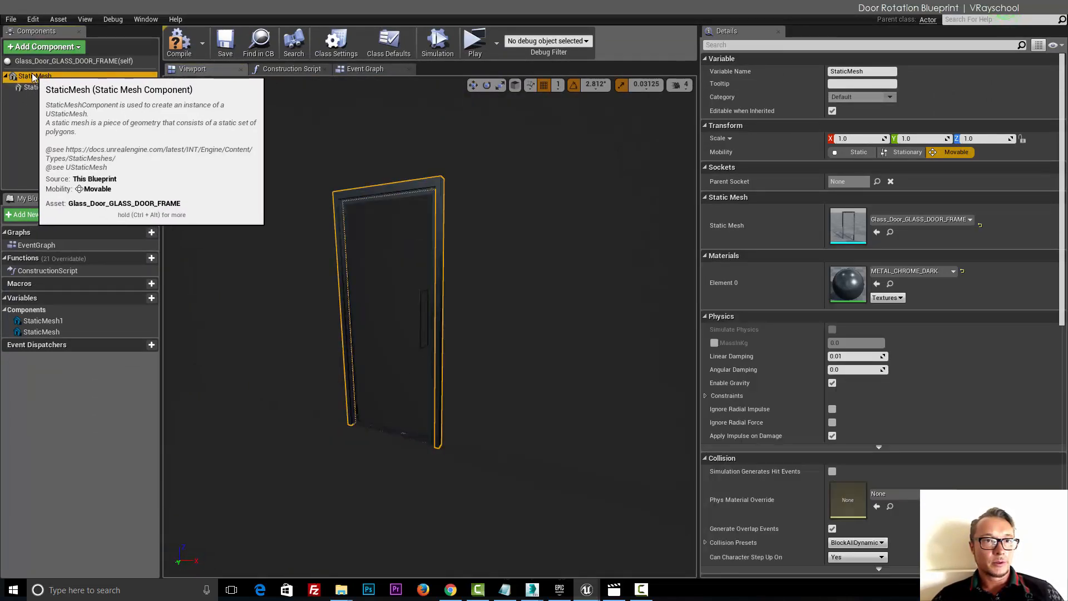
click(43, 46)
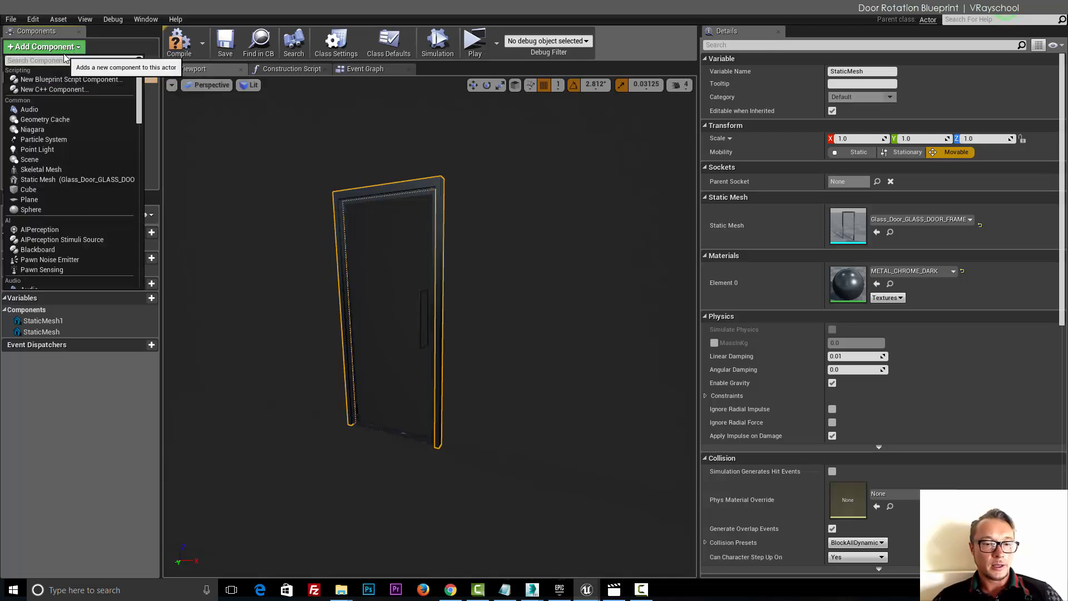
text(bo)
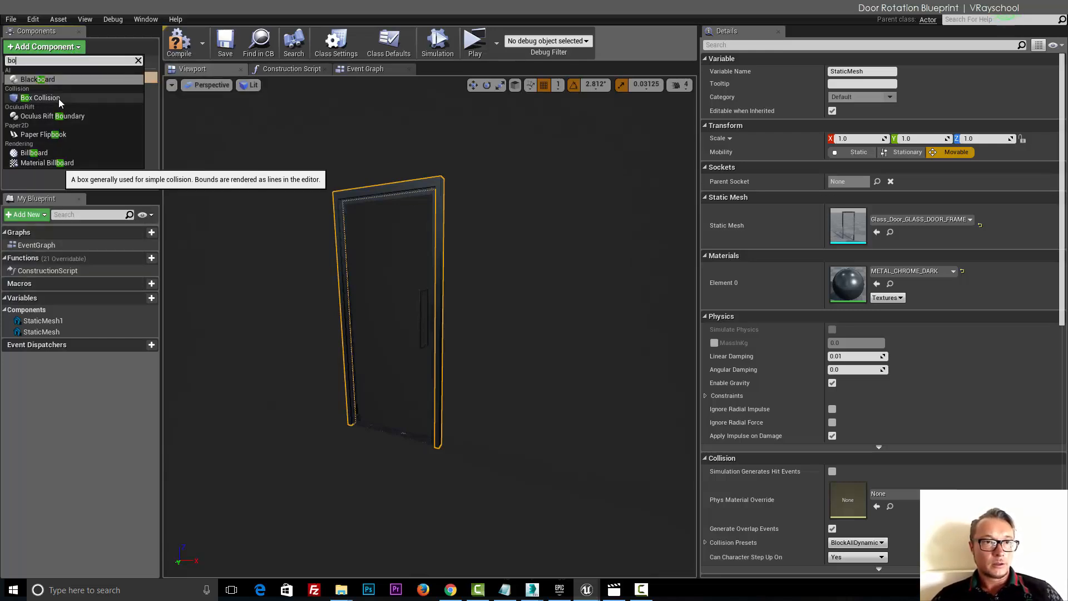
click(40, 98)
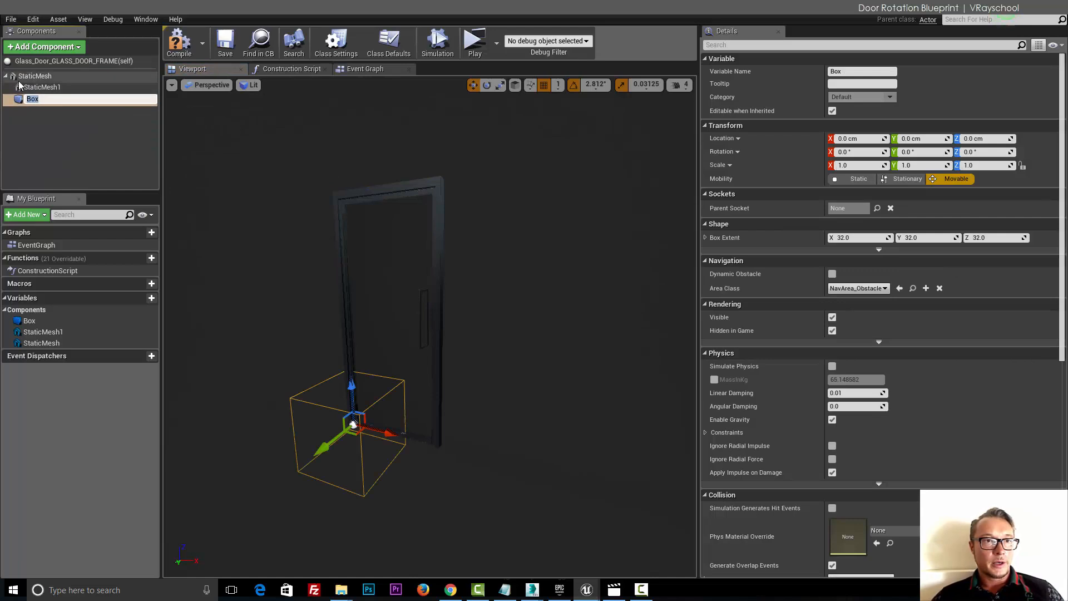
double_click(32, 99)
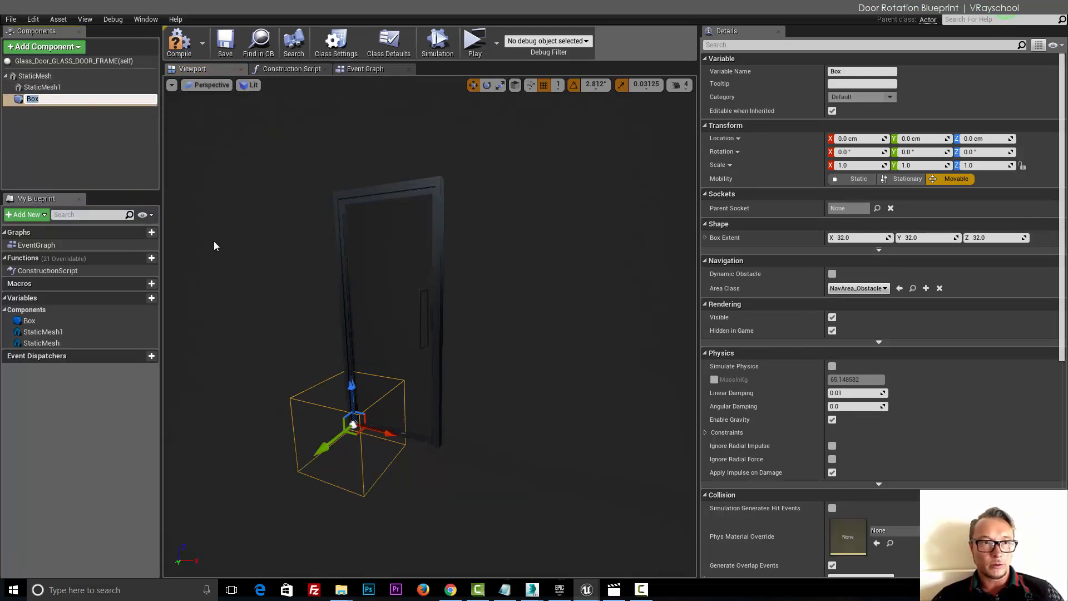
click(43, 87)
text(DoorFrame)
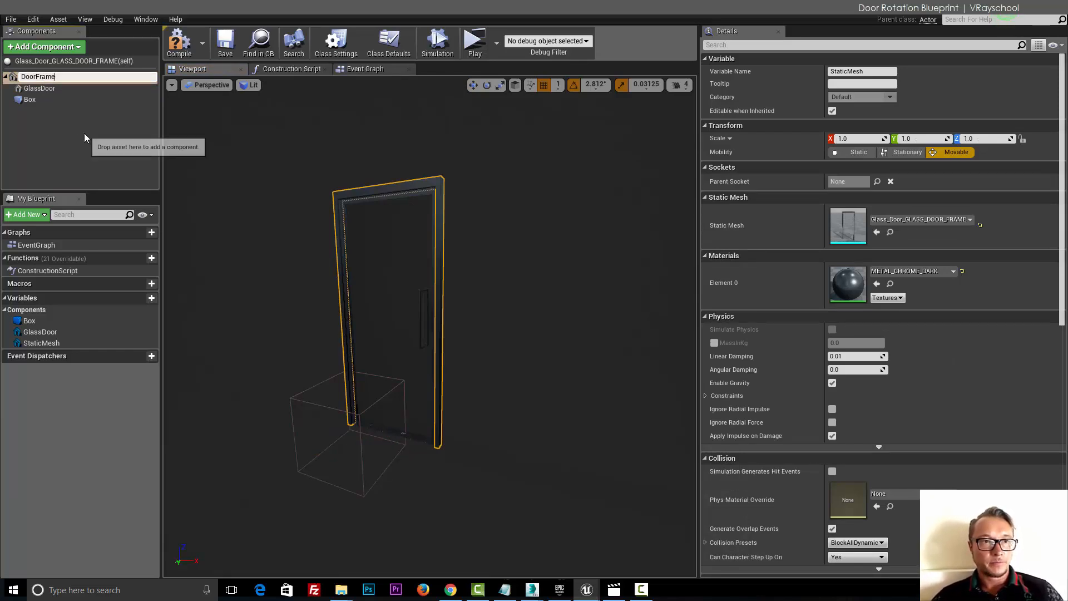
Step: Confirm the DoorFrame name, then raise and centre the Box trigger on the glass door
click(30, 99)
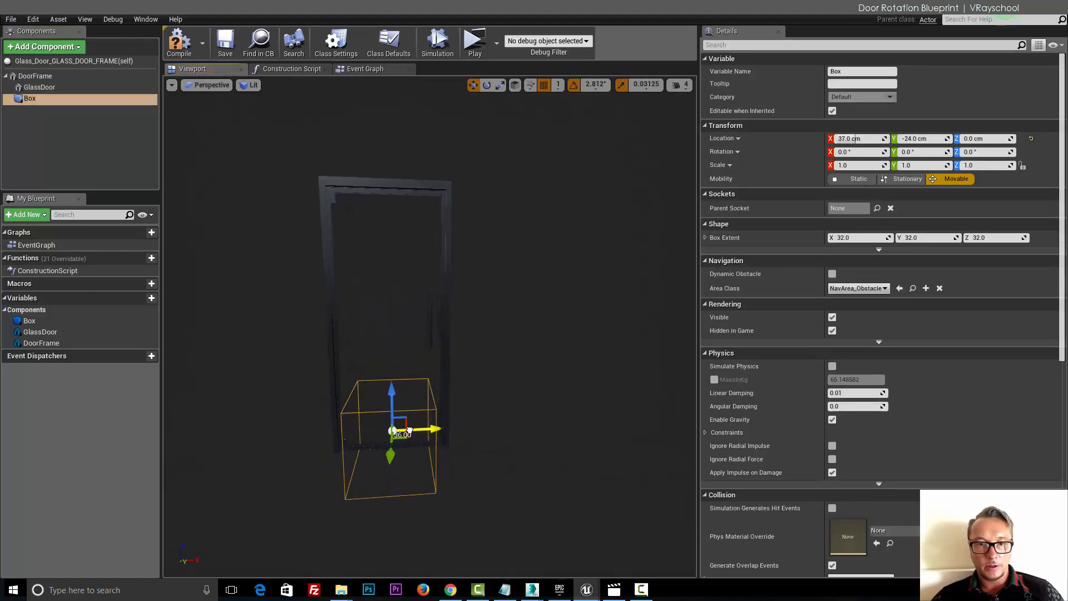
drag(390, 423, 388, 385)
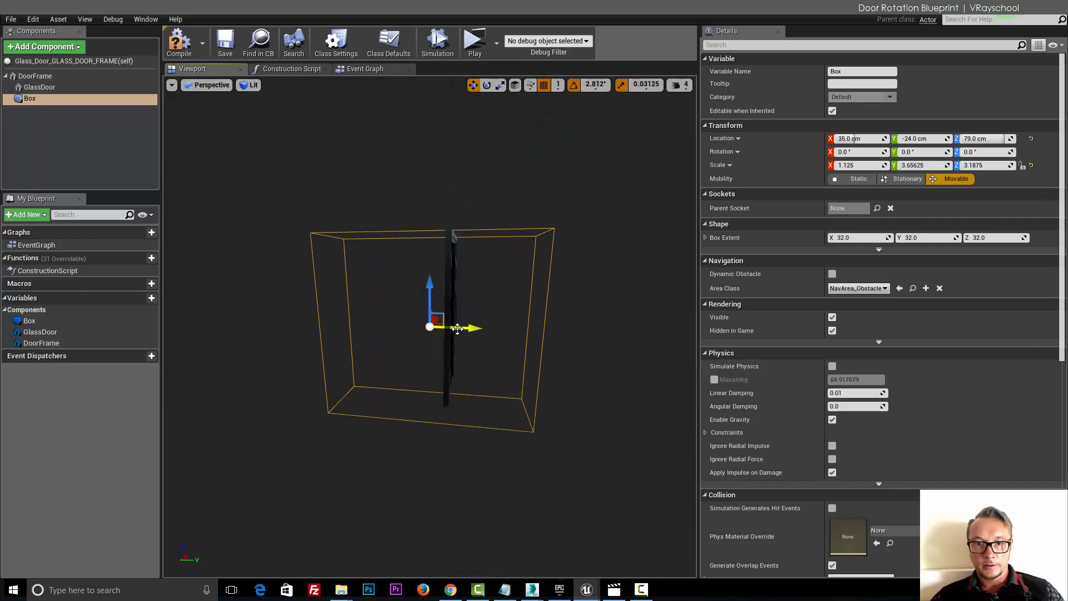
drag(471, 328, 501, 329)
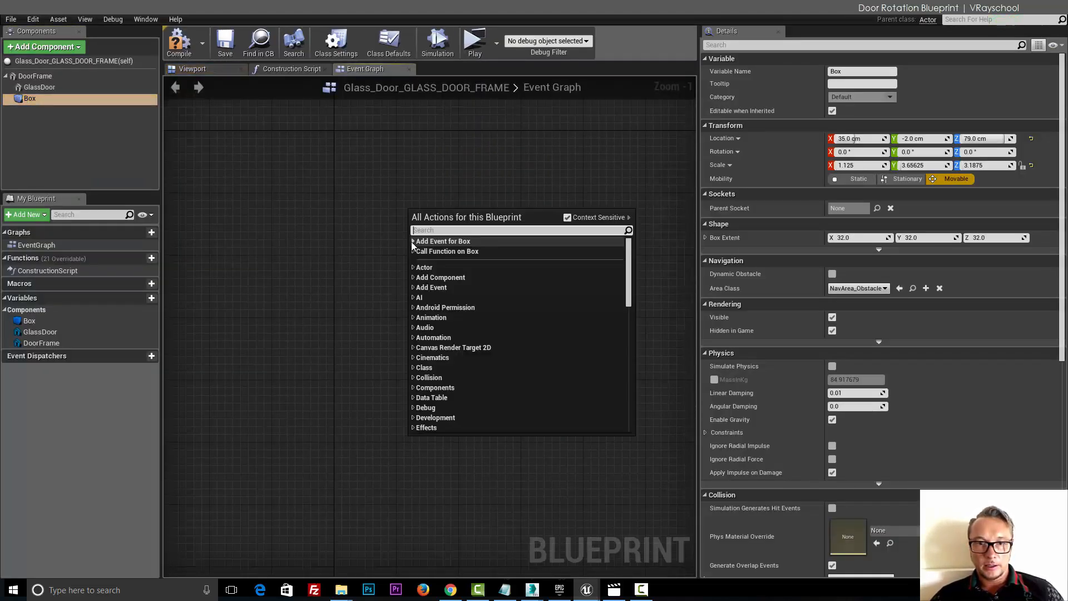
Step: Add OnComponentBeginOverlap and OnComponentEndOverlap events for the Box
click(414, 250)
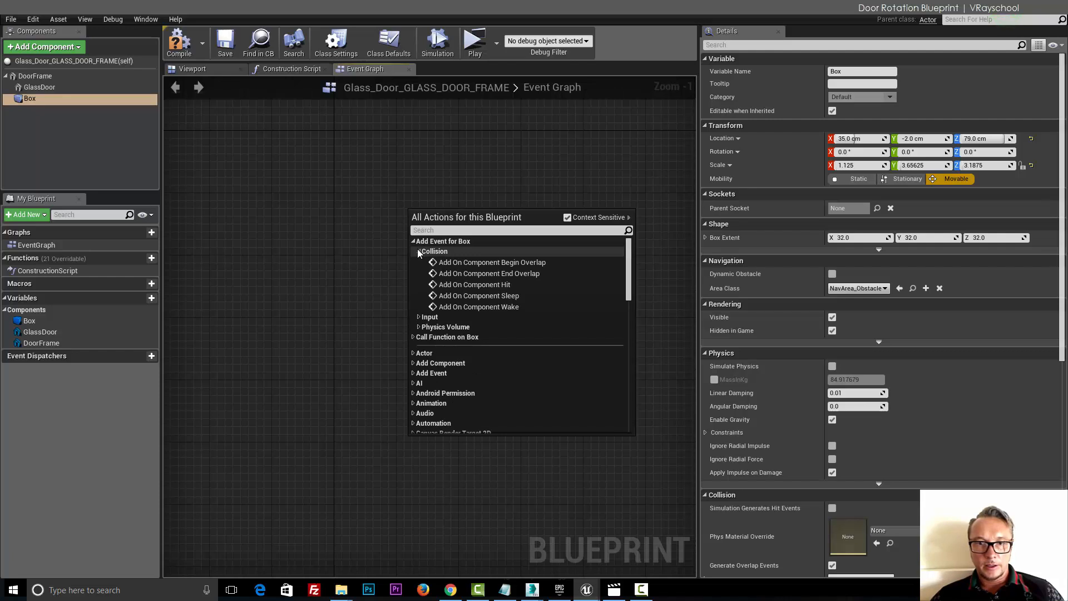
click(489, 263)
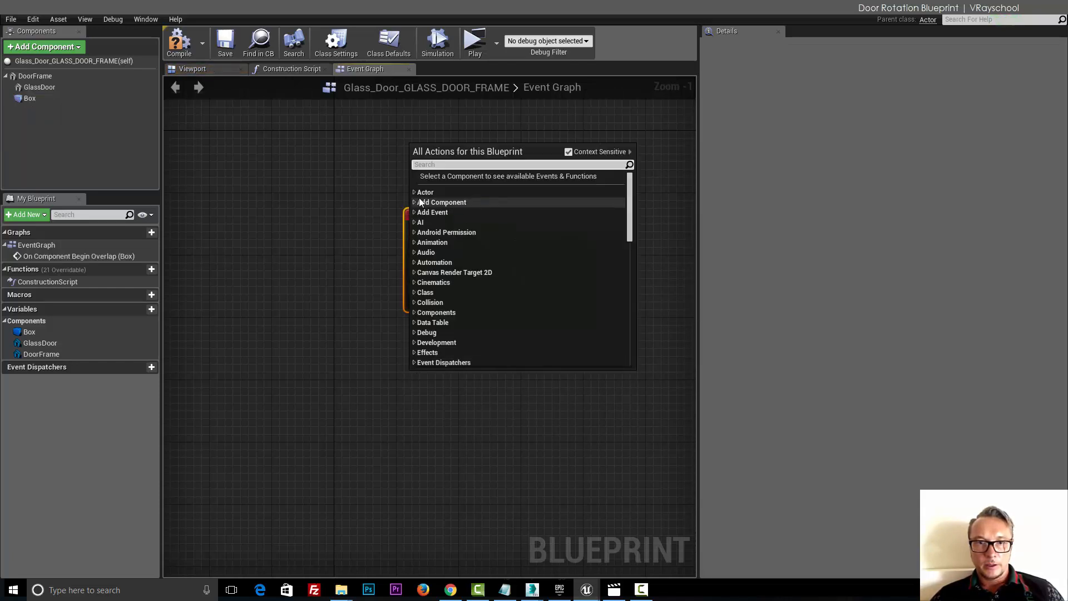
click(29, 97)
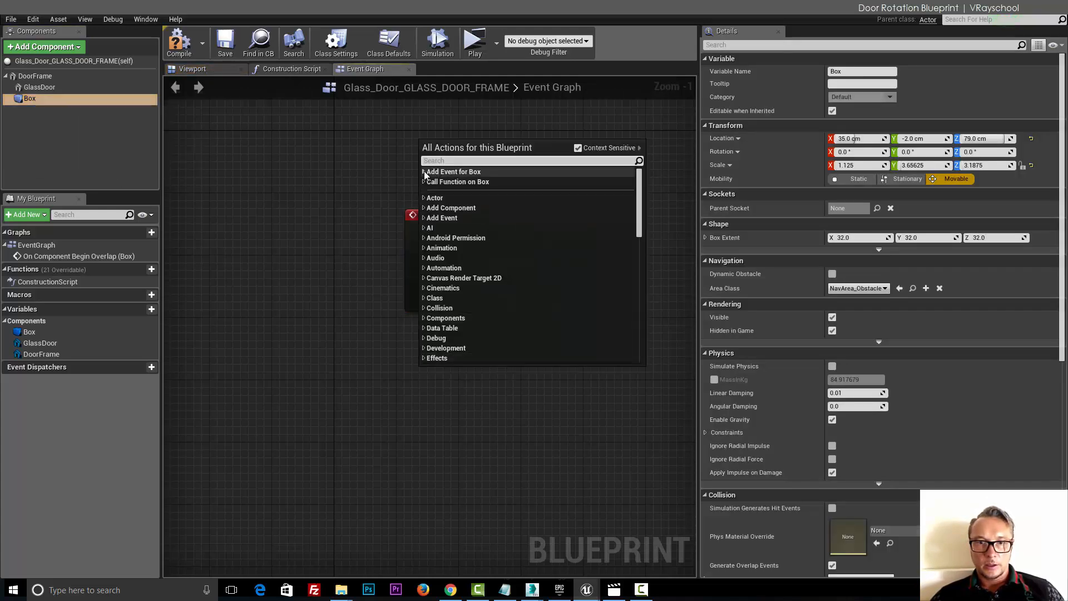
click(424, 171)
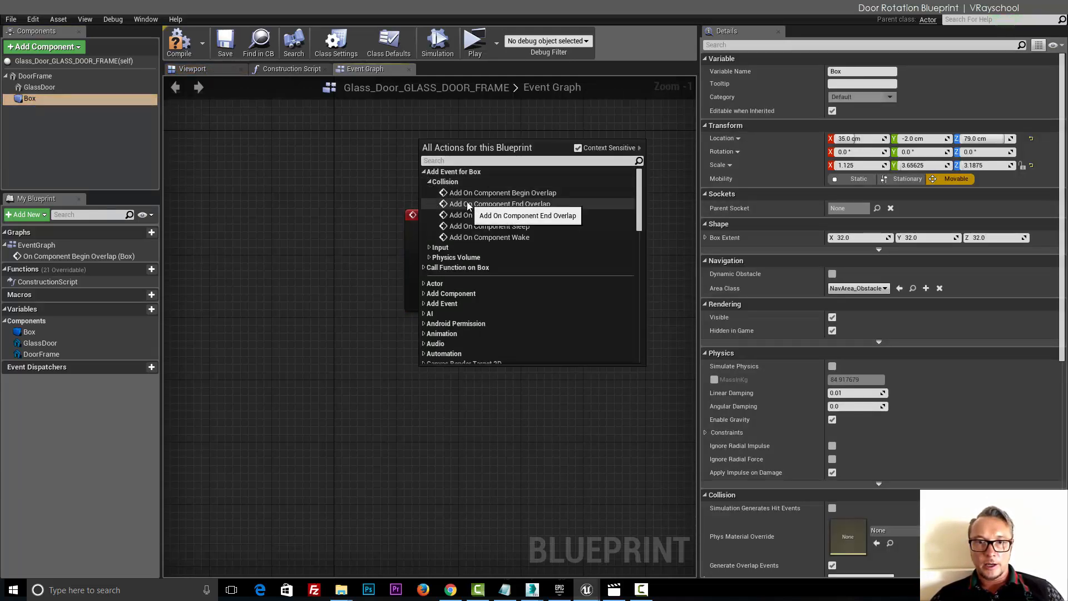
click(500, 203)
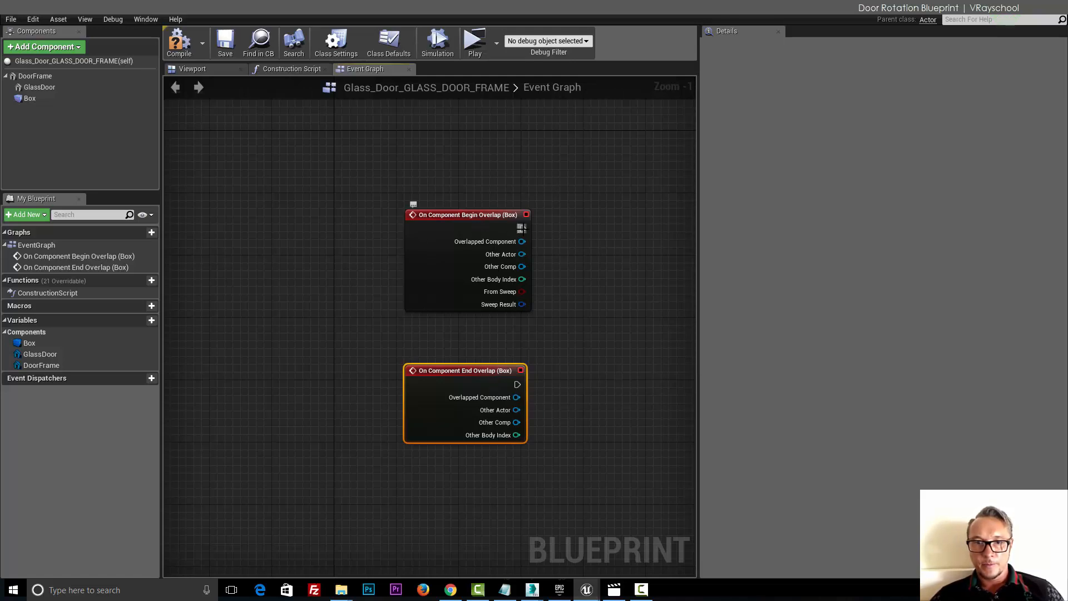
Step: Wire begin-overlap to Enable Input and end-overlap to Disable Input
drag(522, 227, 601, 247)
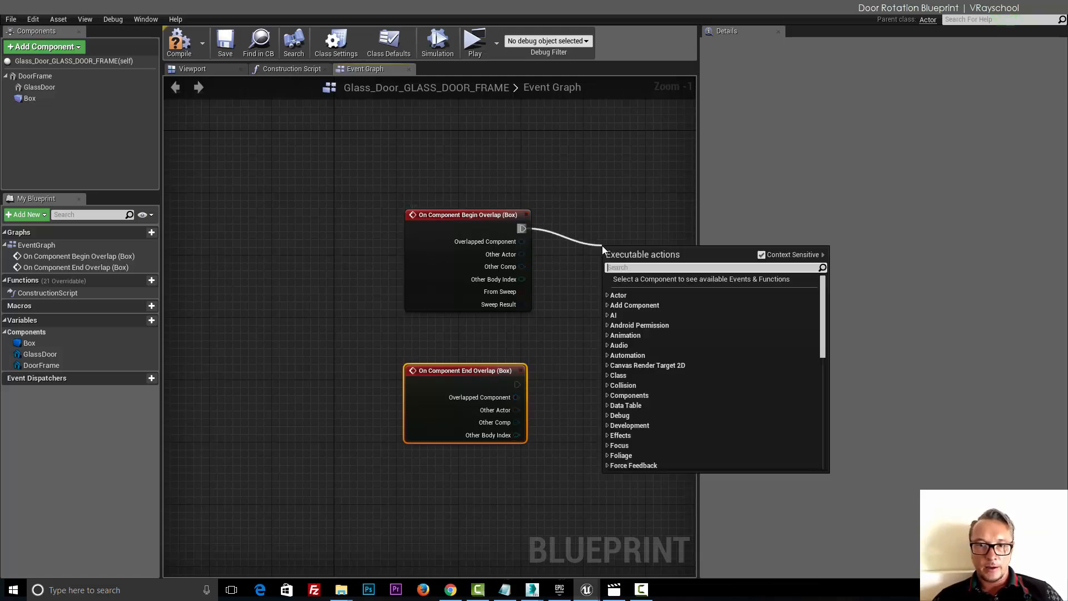
text(ena)
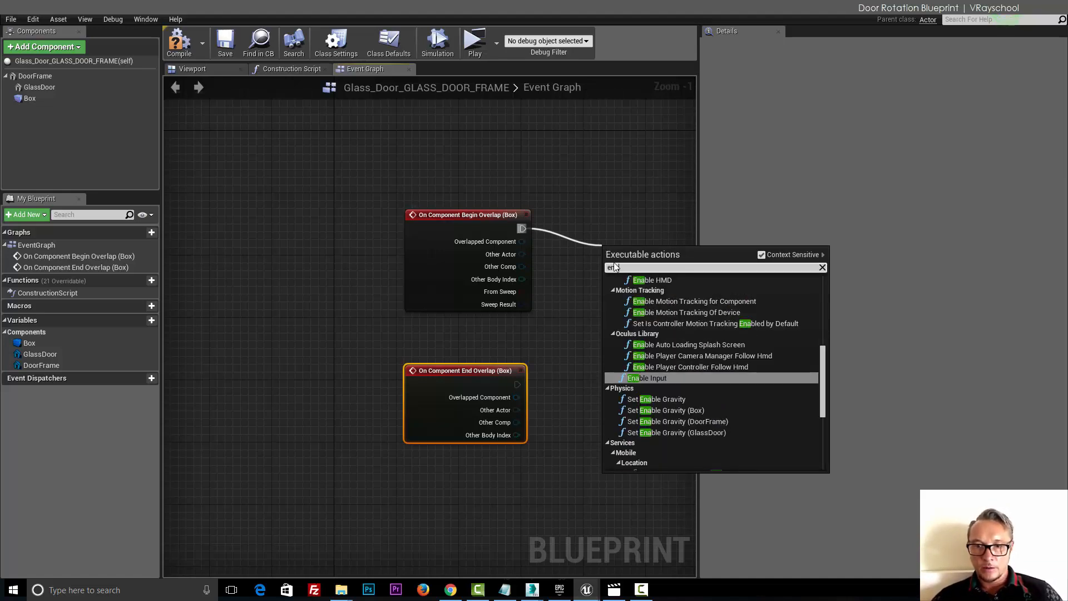
click(647, 377)
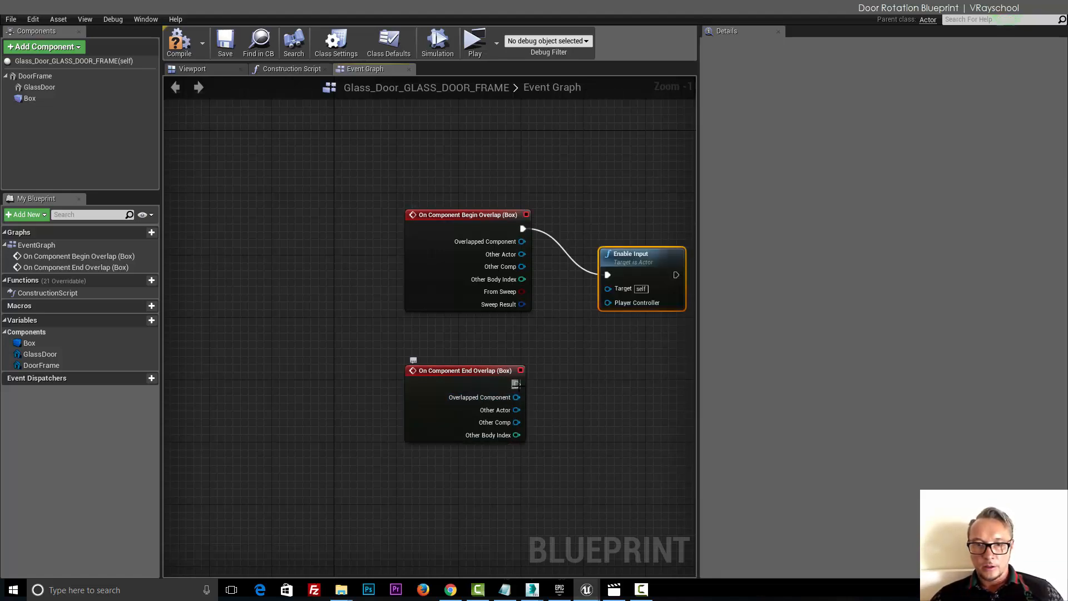
drag(520, 383, 606, 393)
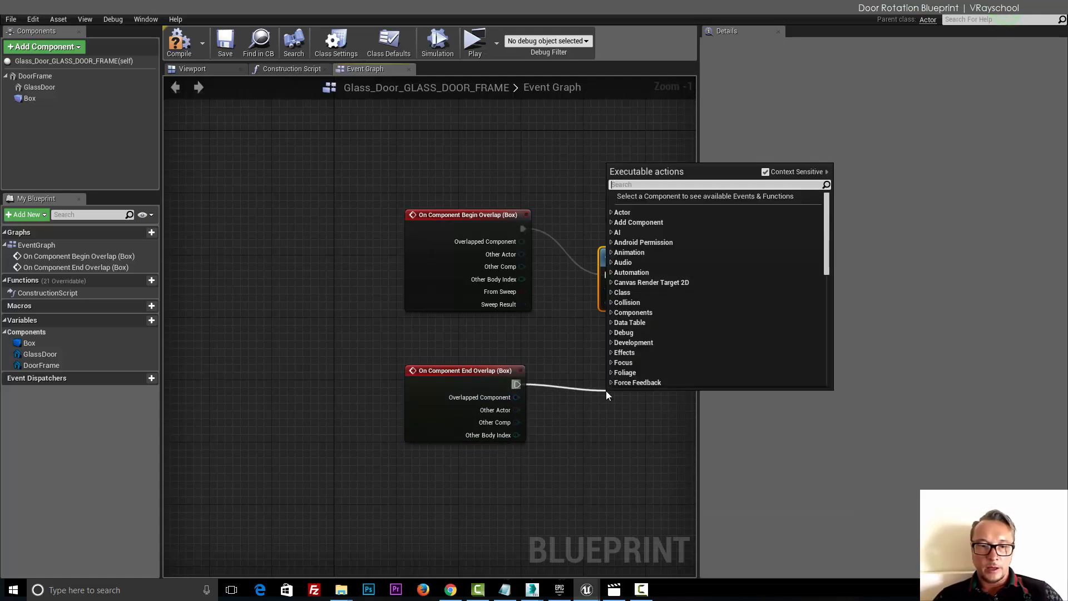
text(disa)
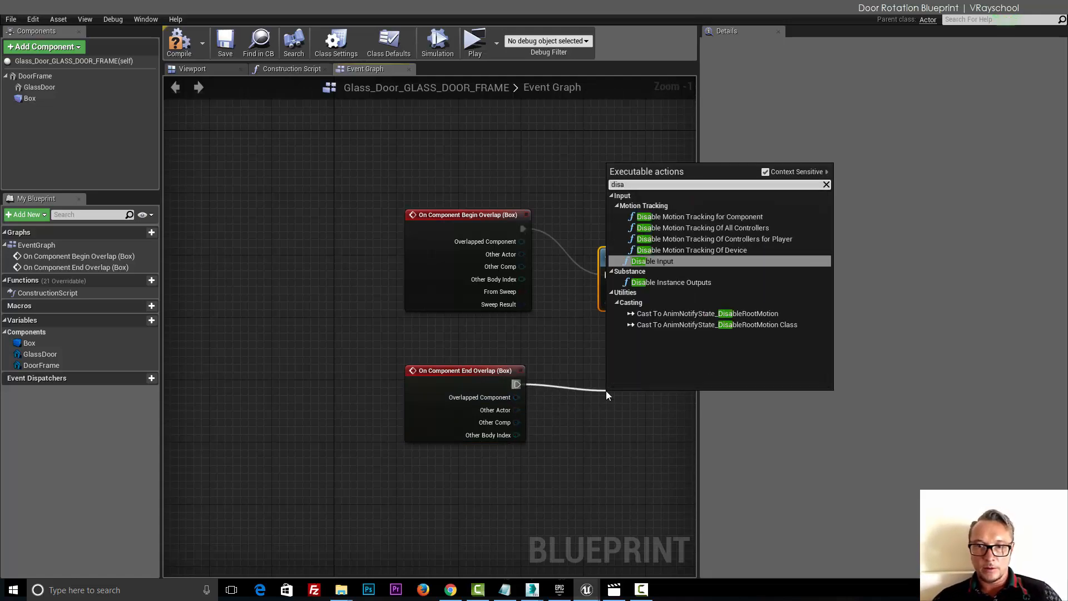
click(653, 260)
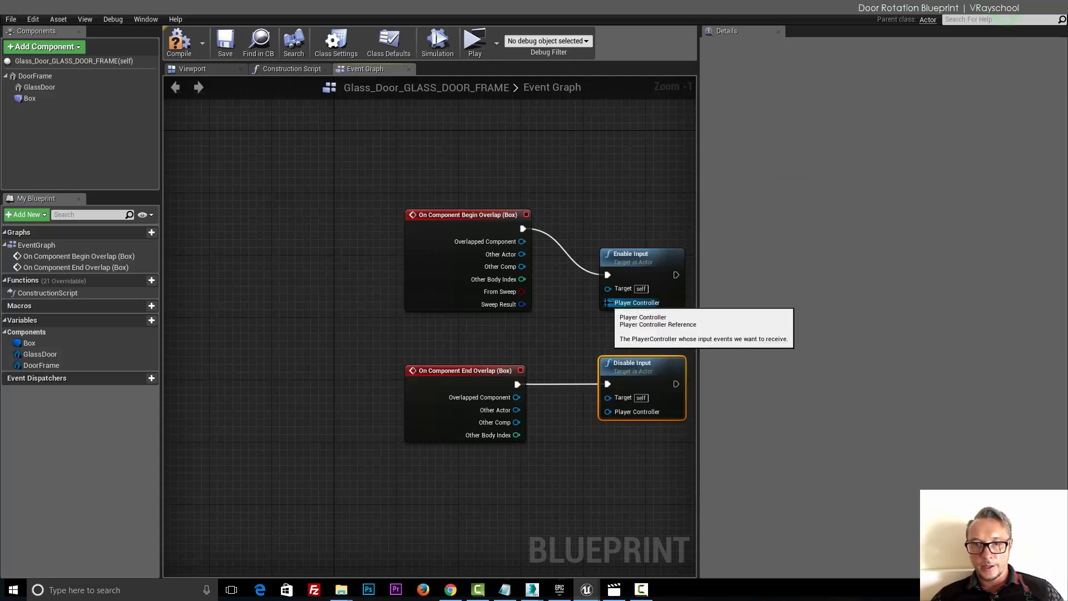
Step: Add a Get Player Controller node feeding both Enable Input and Disable Input
drag(641, 388, 578, 324)
text(get)
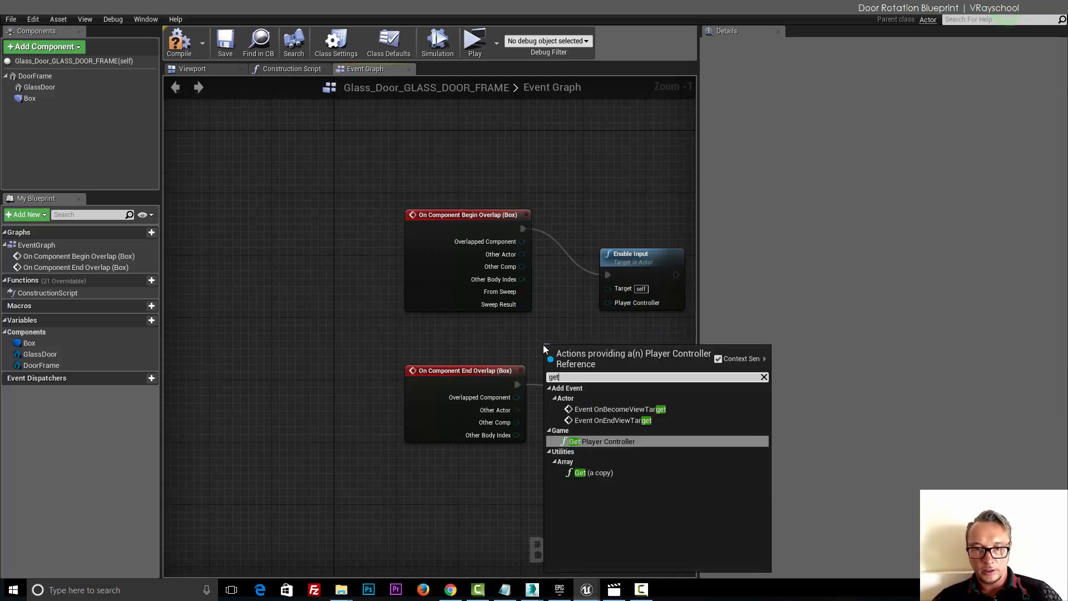
click(602, 441)
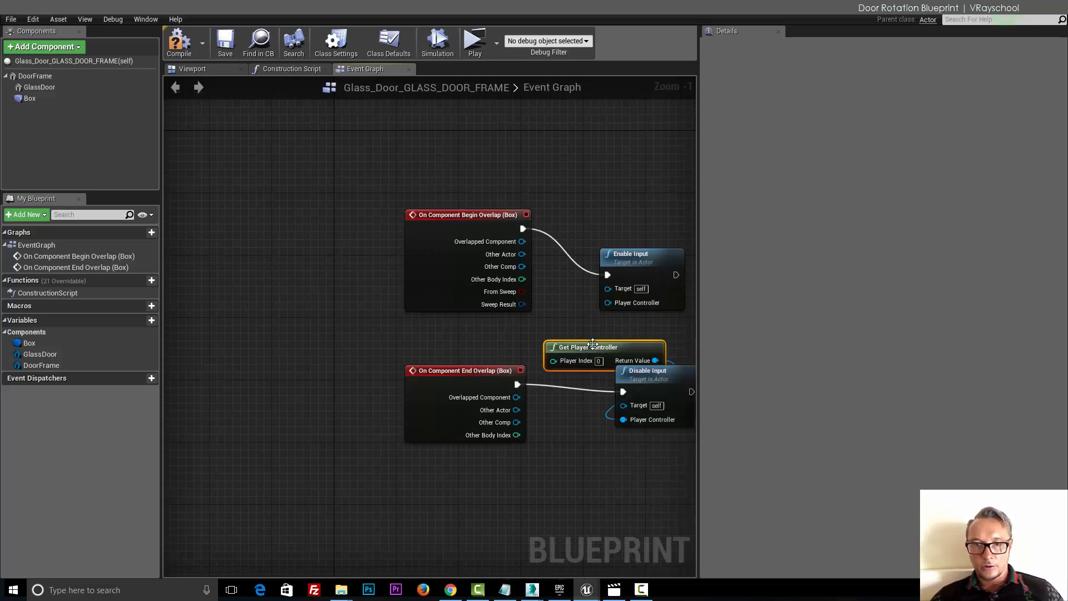
drag(605, 347, 503, 339)
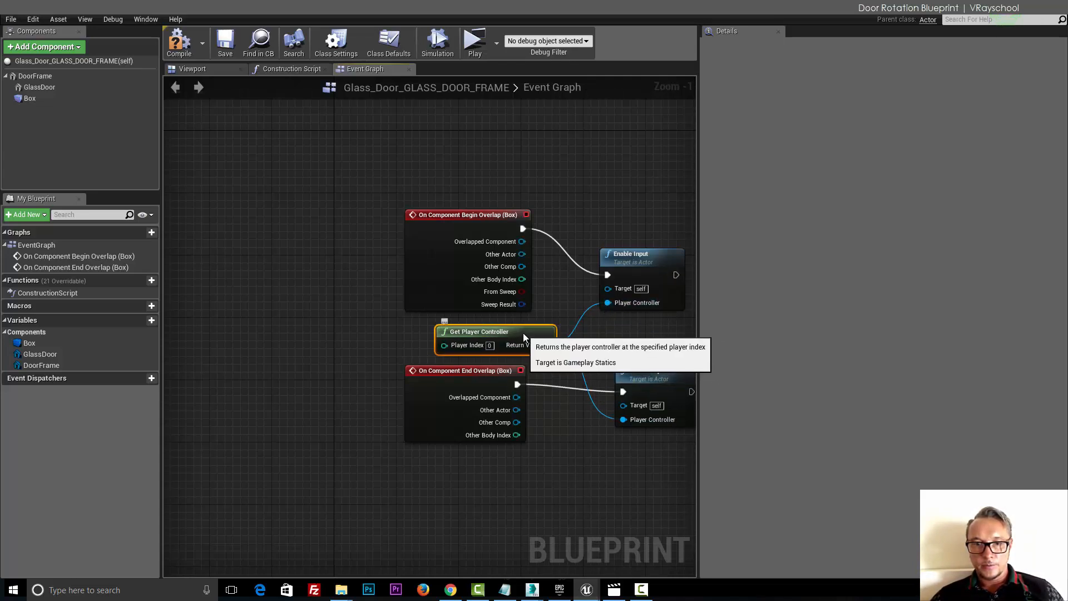
scroll(down, 3)
text(e)
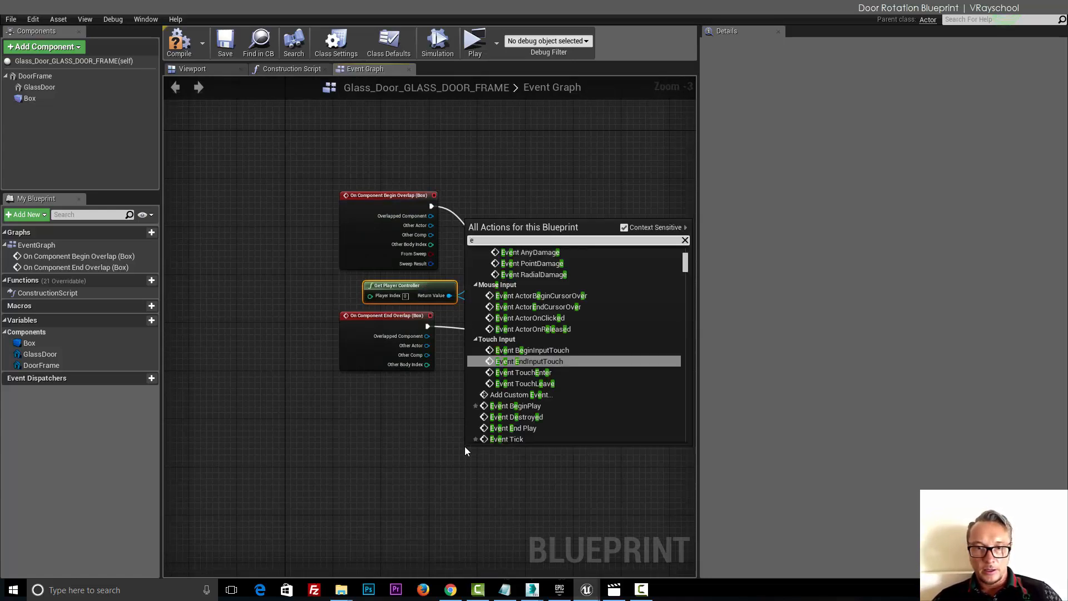
Step: Add an E key event and start a Timeline node from its Pressed output
text(key)
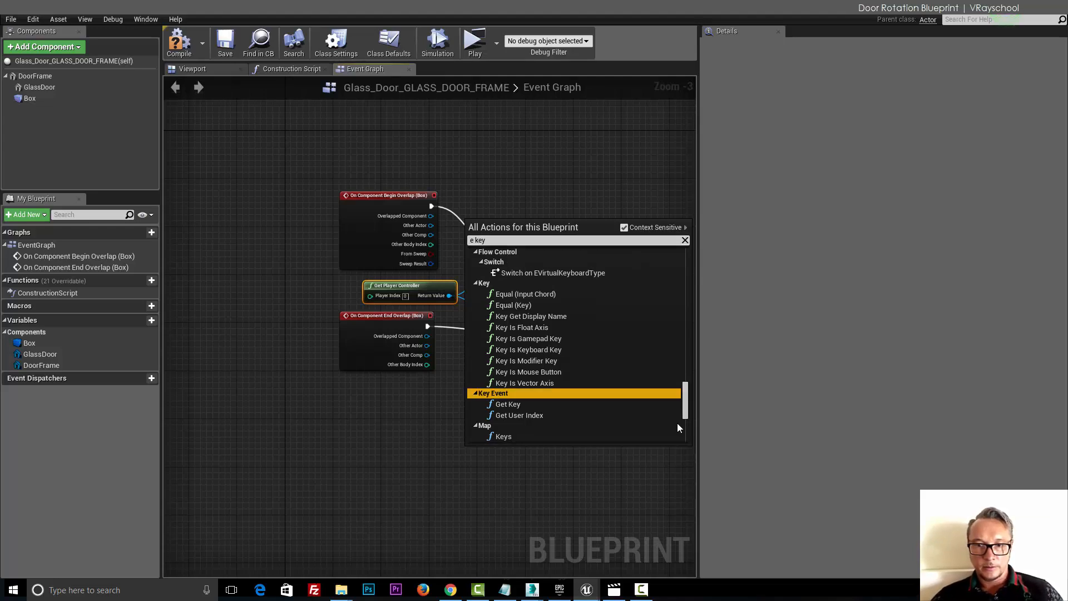
scroll(down, 3)
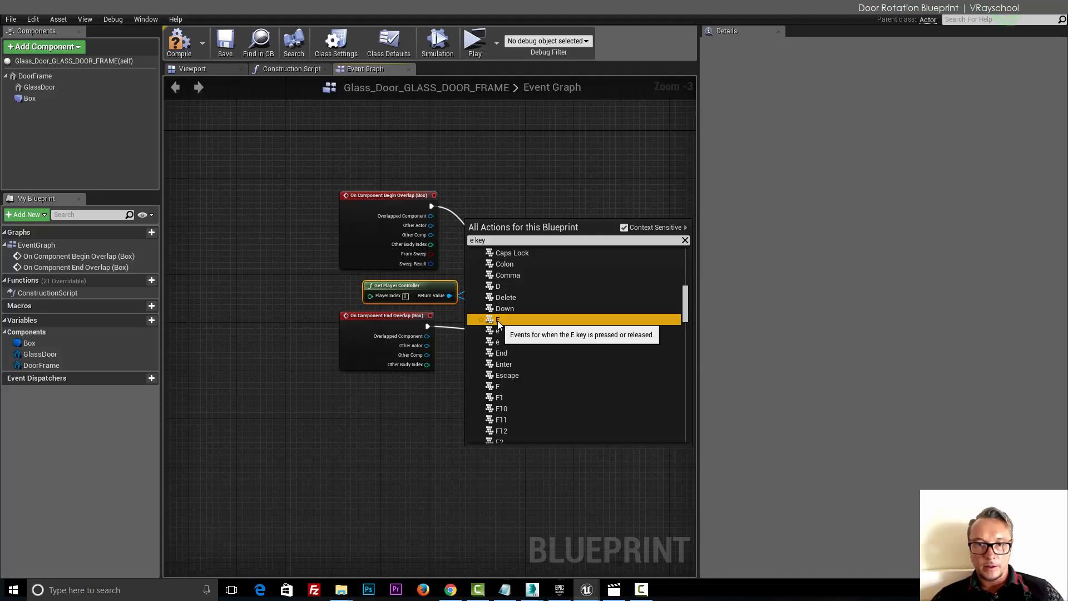
click(497, 319)
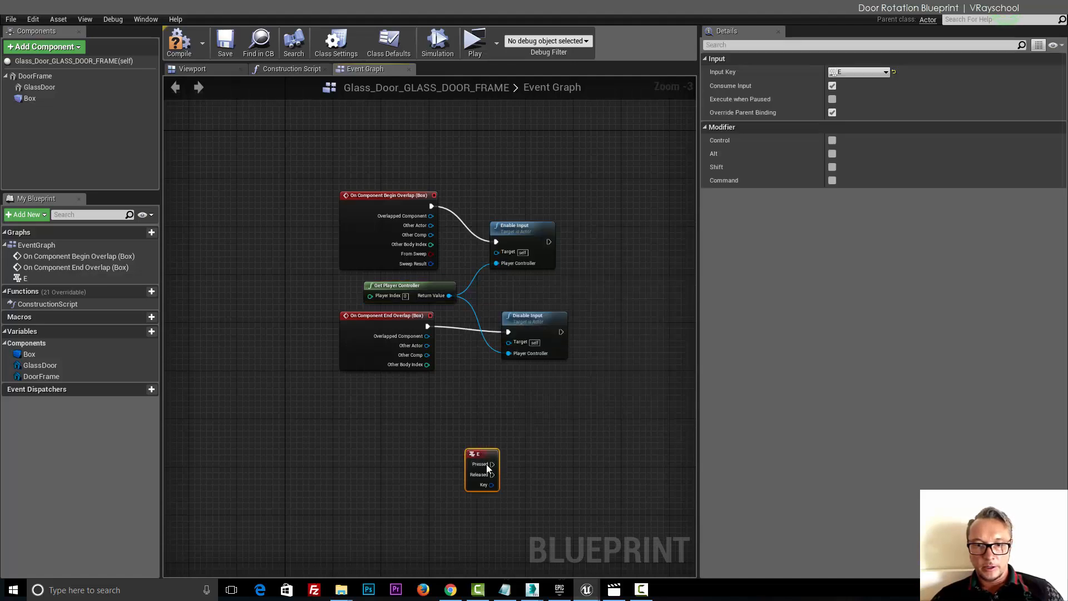
drag(492, 464, 548, 439)
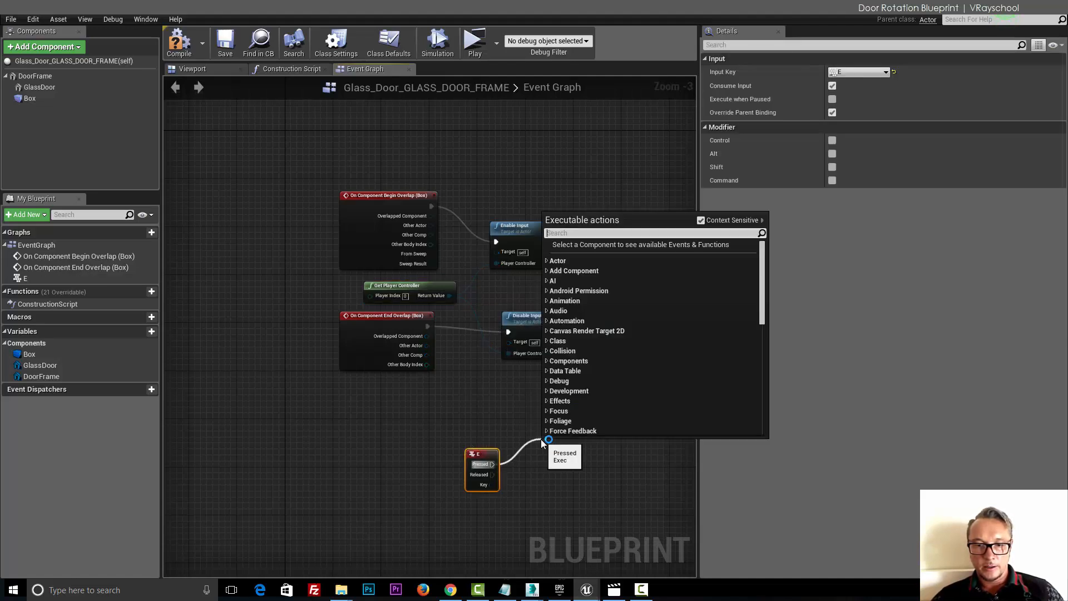
text(add)
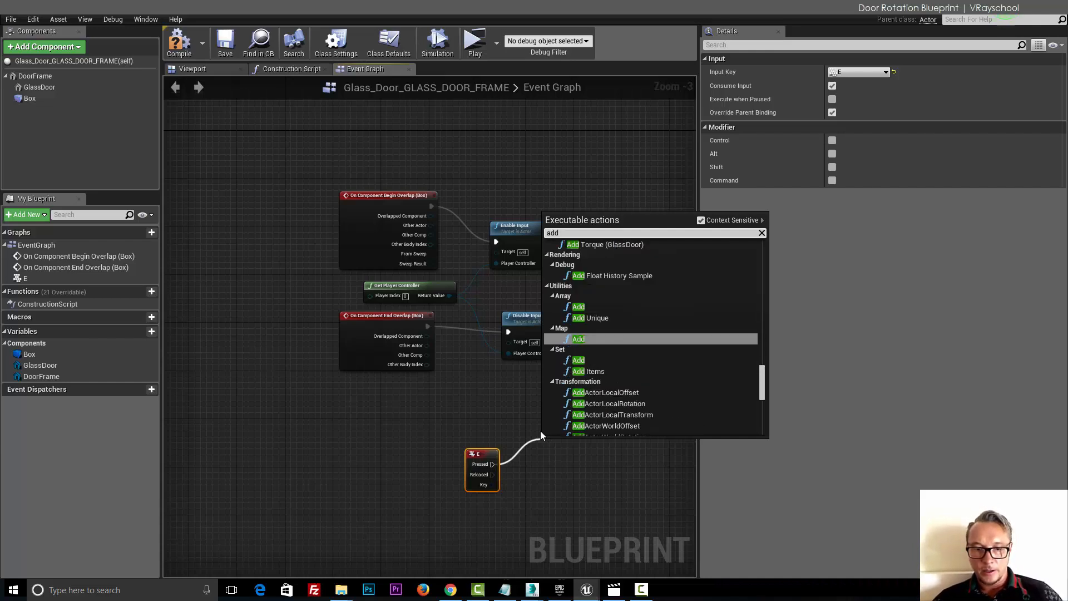
text(t)
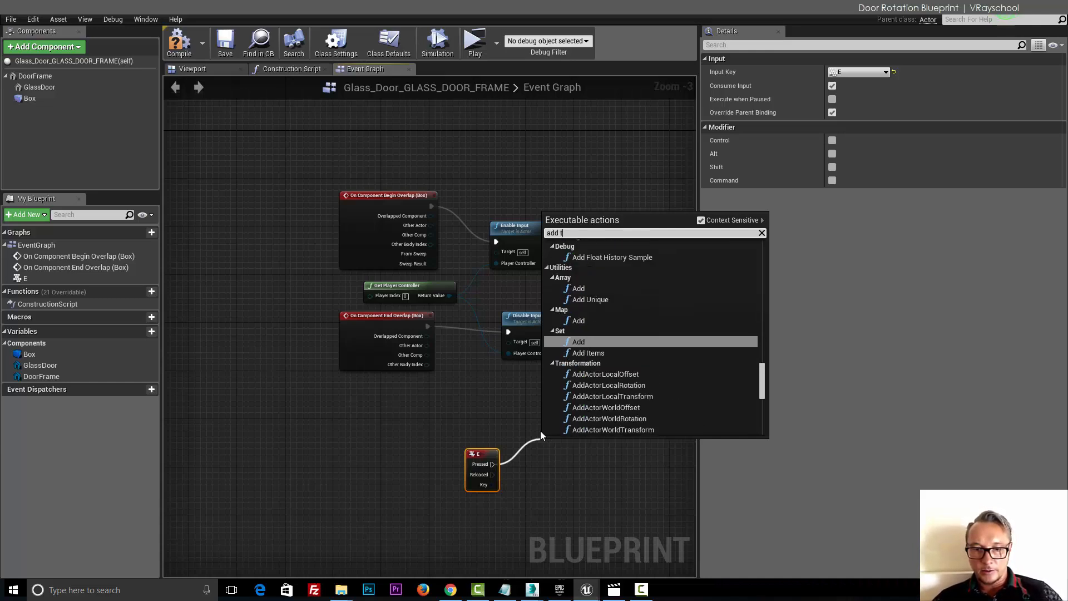
text(i)
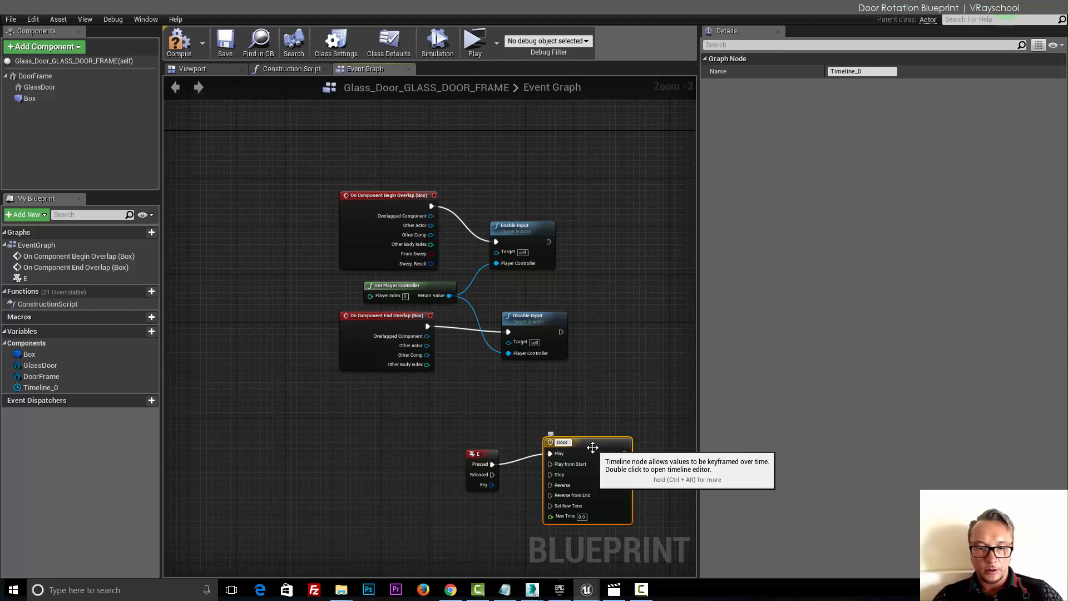
Step: Name the timeline DoorRotation, open it and add a float track named DoorOpen
text(DoorRotation)
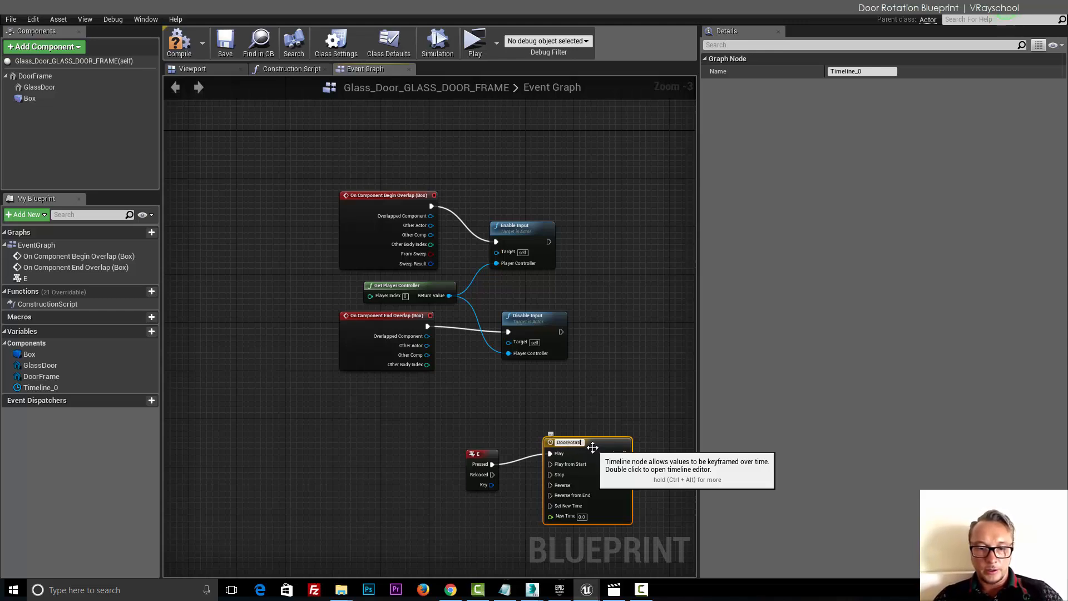
double_click(567, 442)
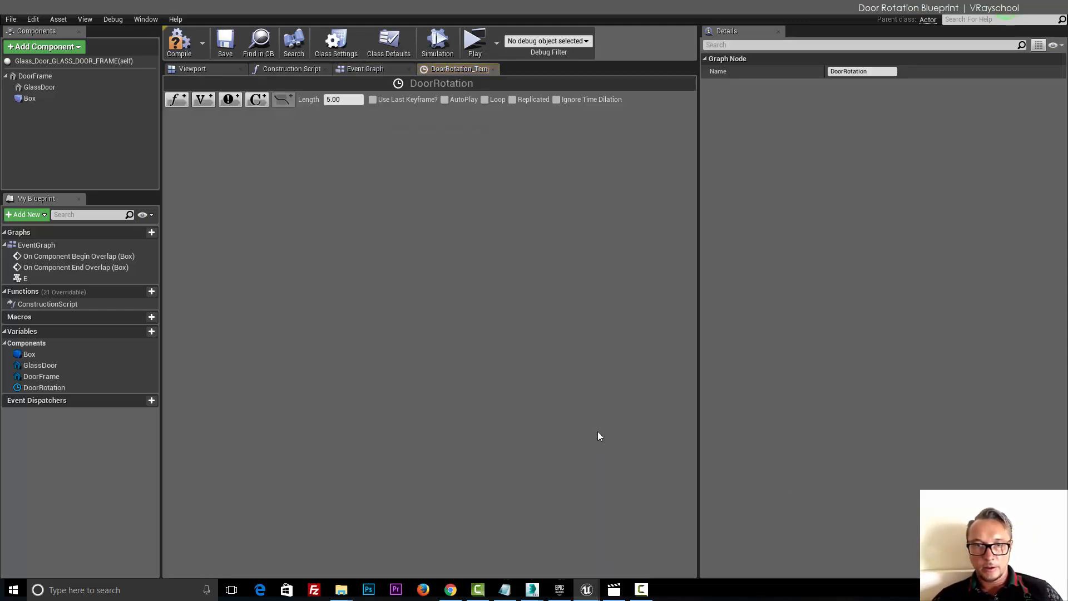
mouse_move(175, 99)
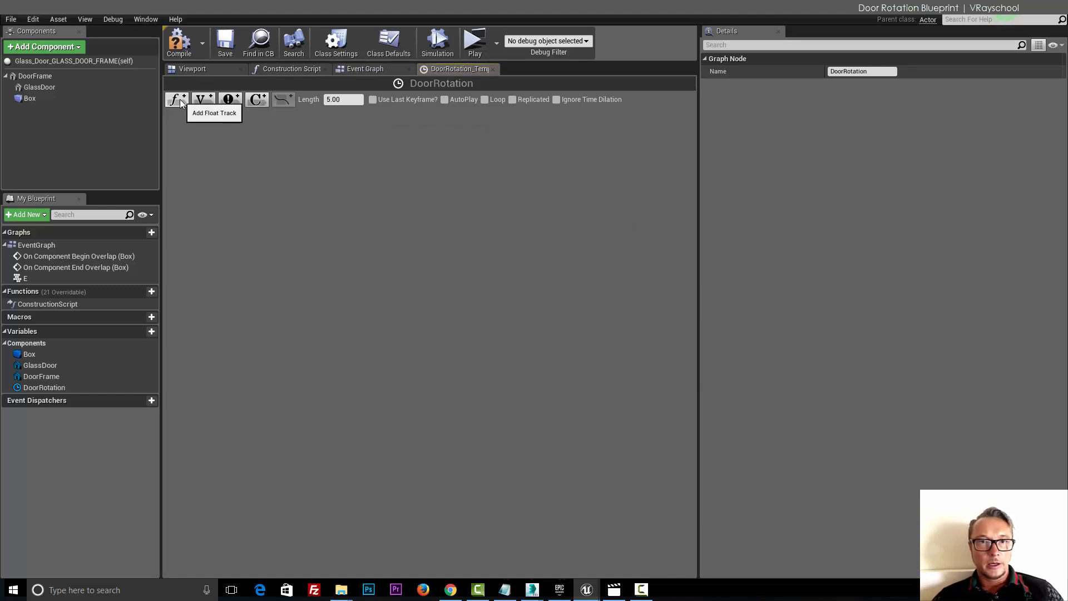
click(175, 99)
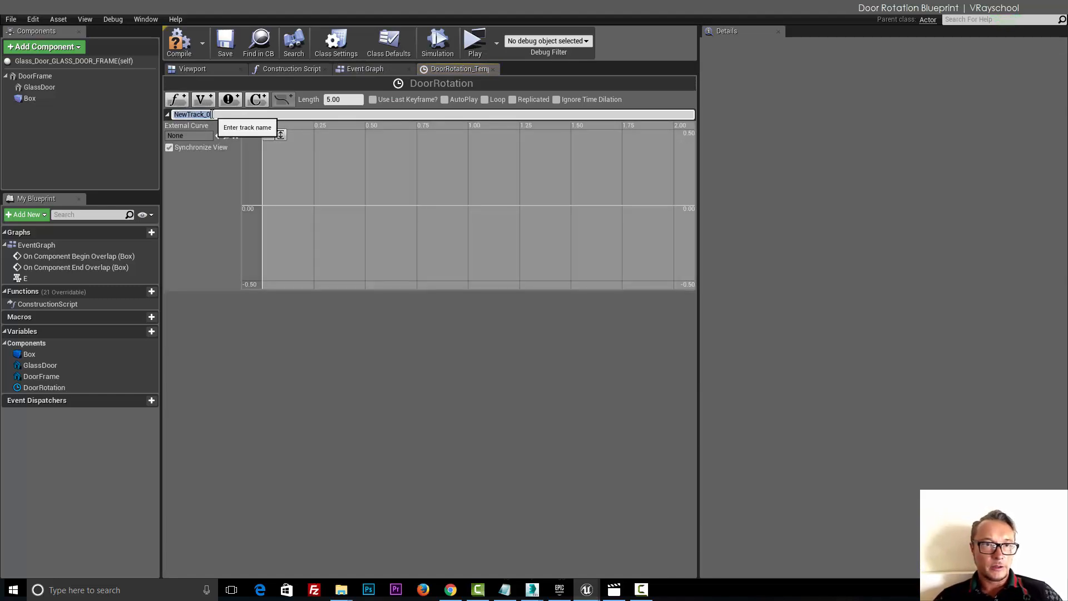
text(DoorOpen)
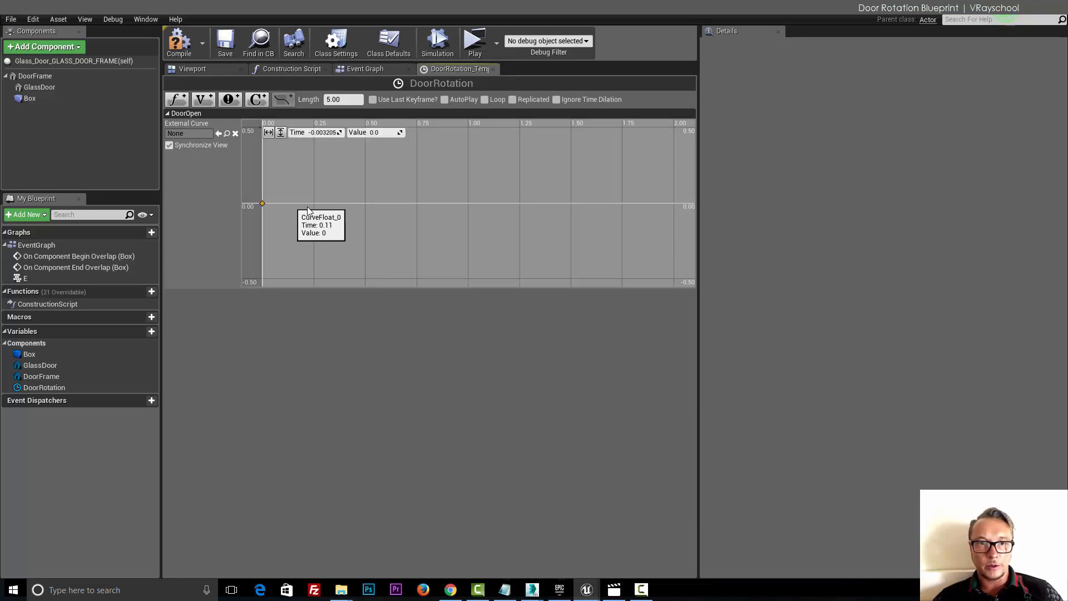
Step: Add an end key at Time 2.0 with Value 90 and fit the curve vertically
drag(263, 204, 417, 205)
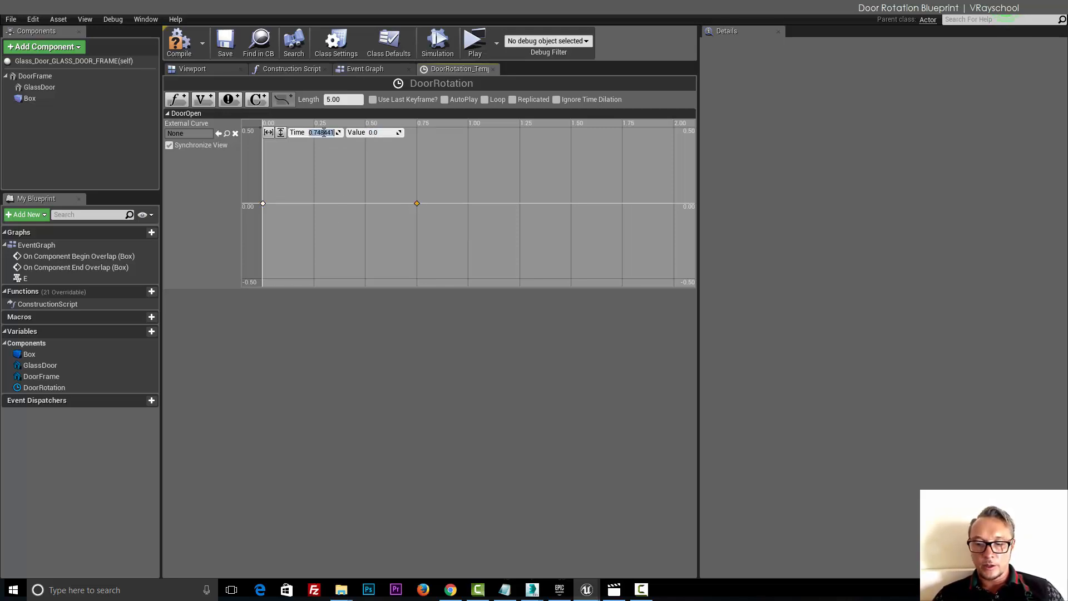
text(2.0)
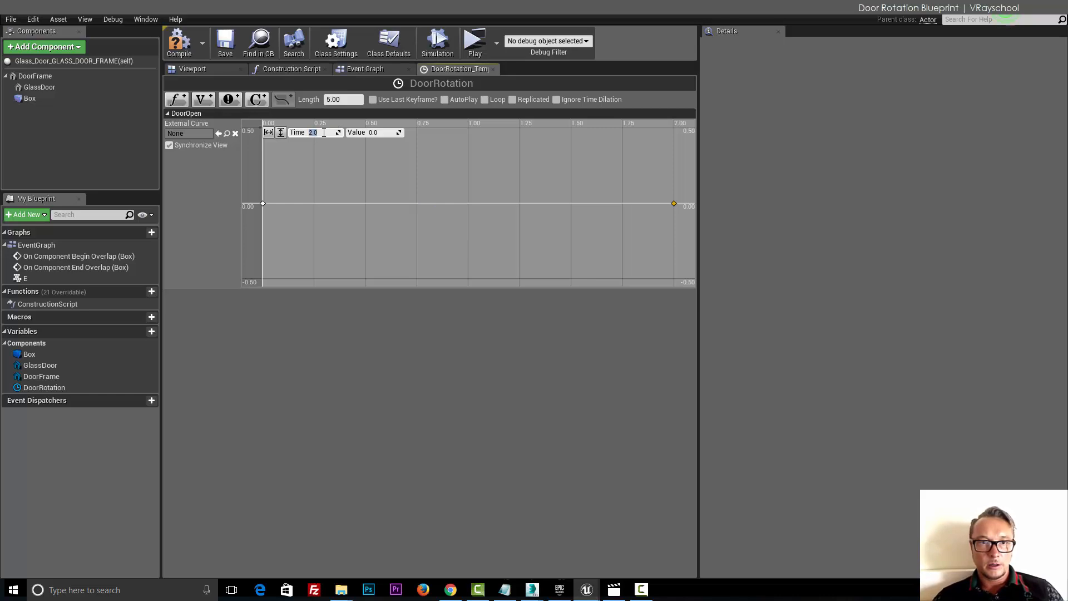
click(374, 132)
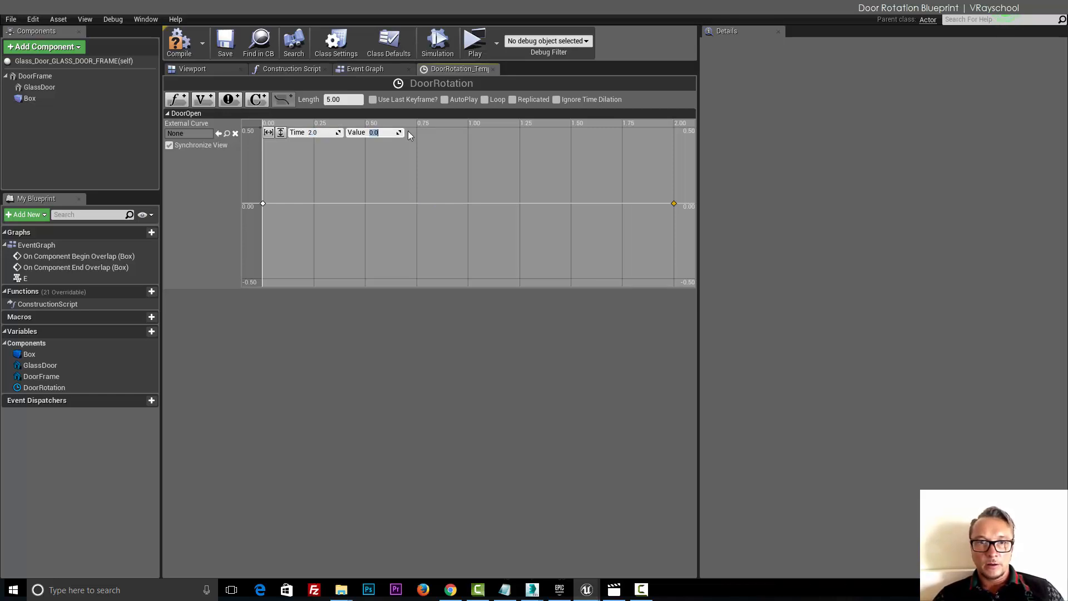
text(90)
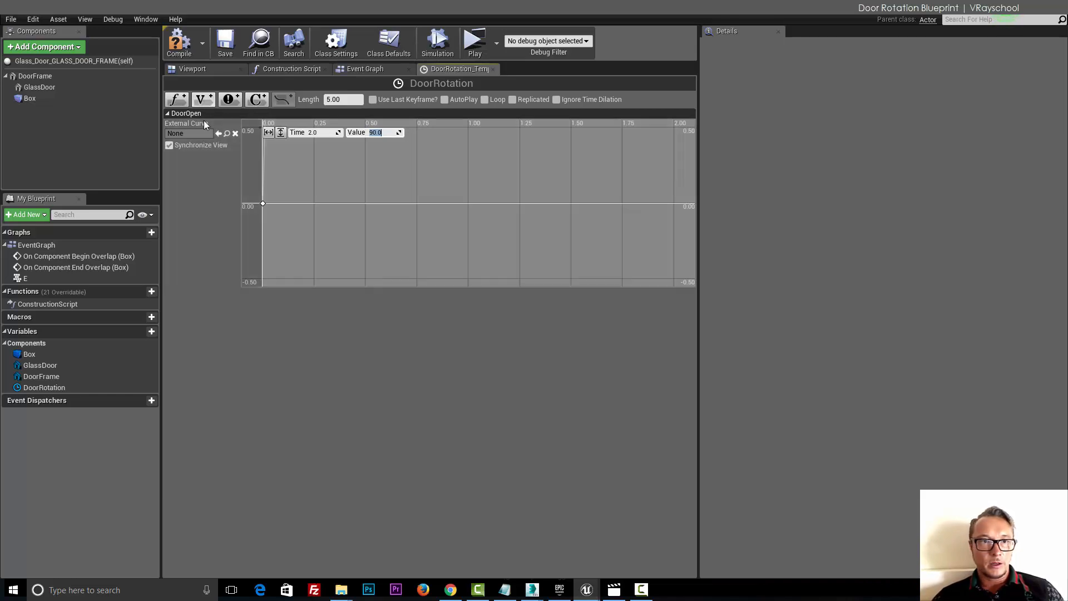
click(280, 132)
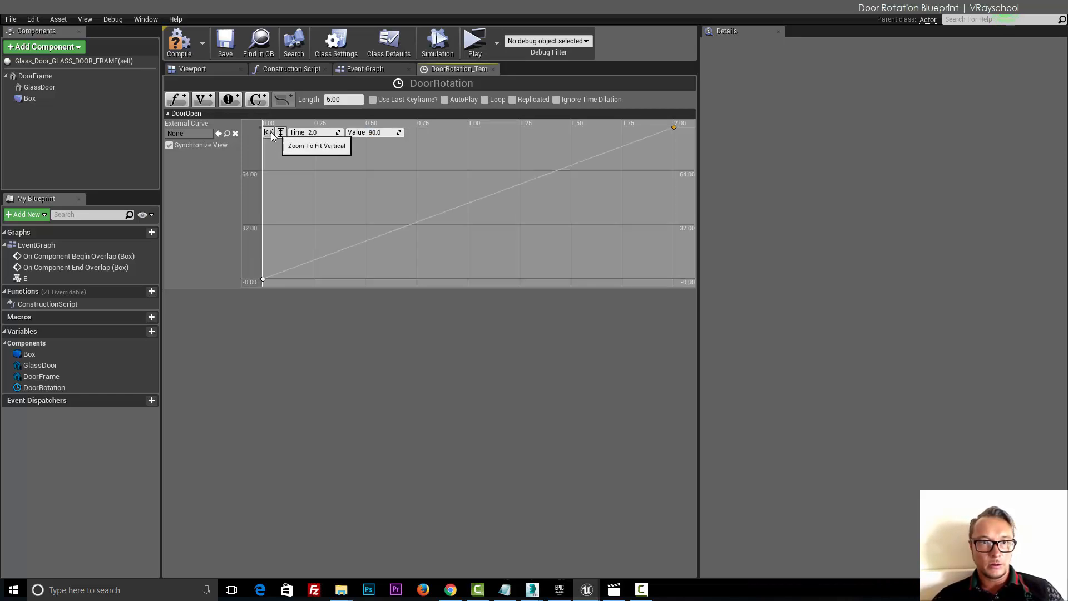
mouse_move(674, 126)
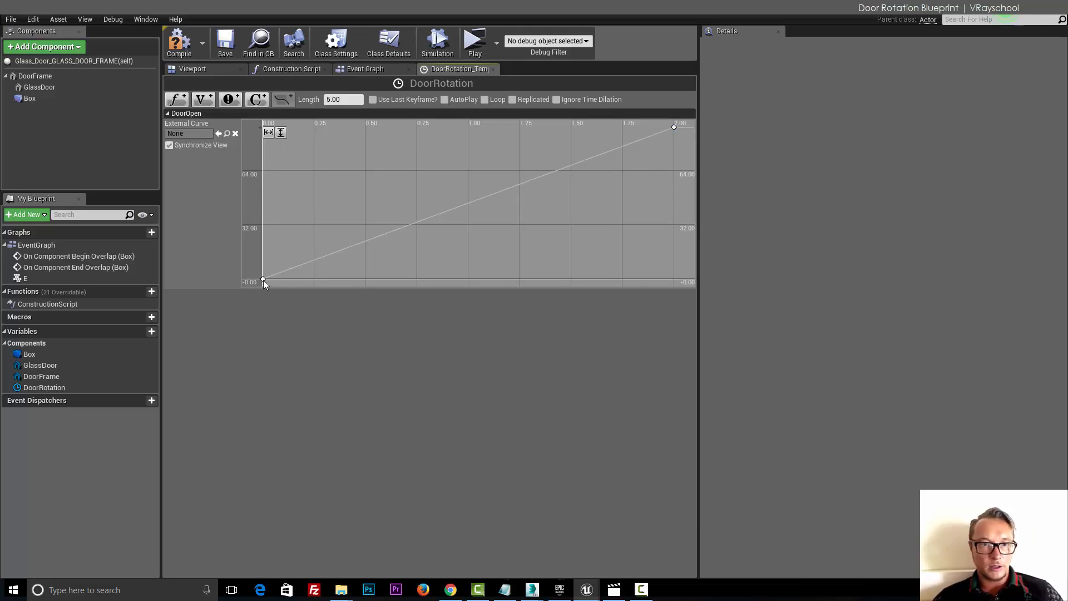
Step: Set the start and end keys to Auto interpolation so the curve eases smoothly
click(262, 280)
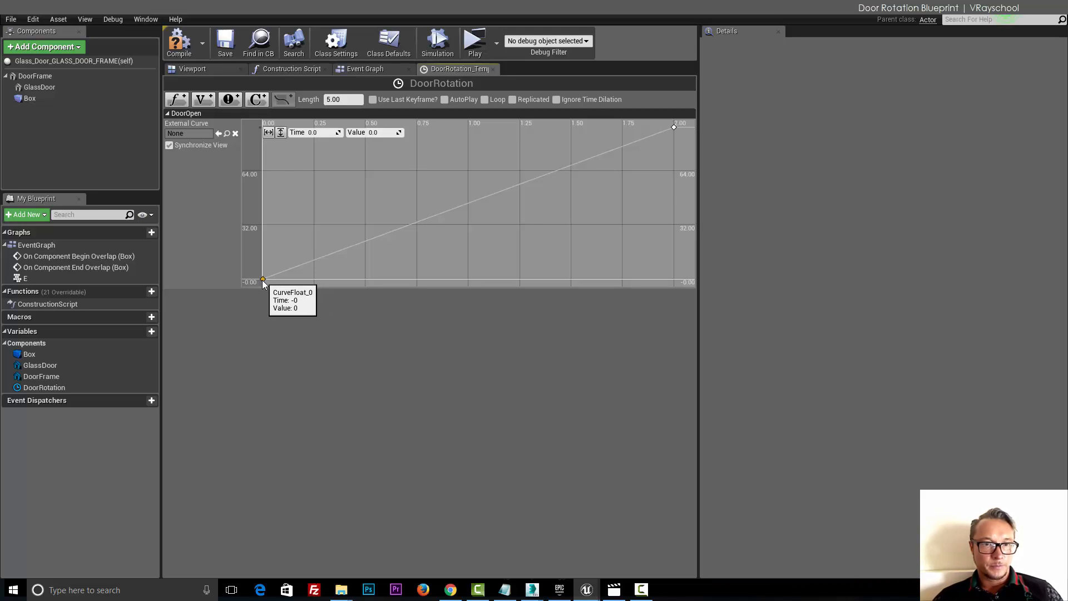
mouse_move(674, 129)
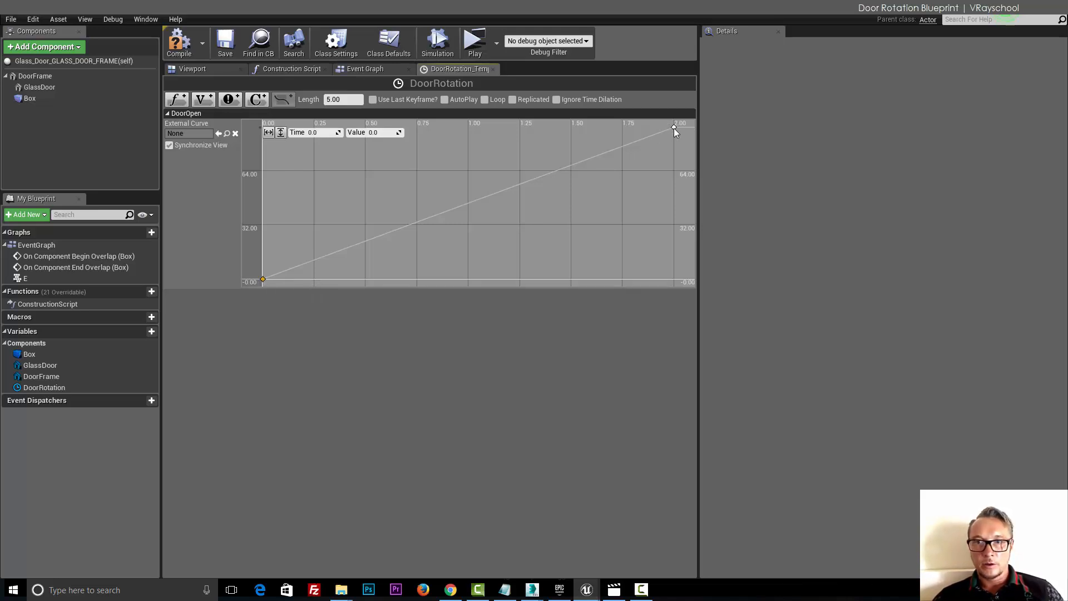
right_click(674, 128)
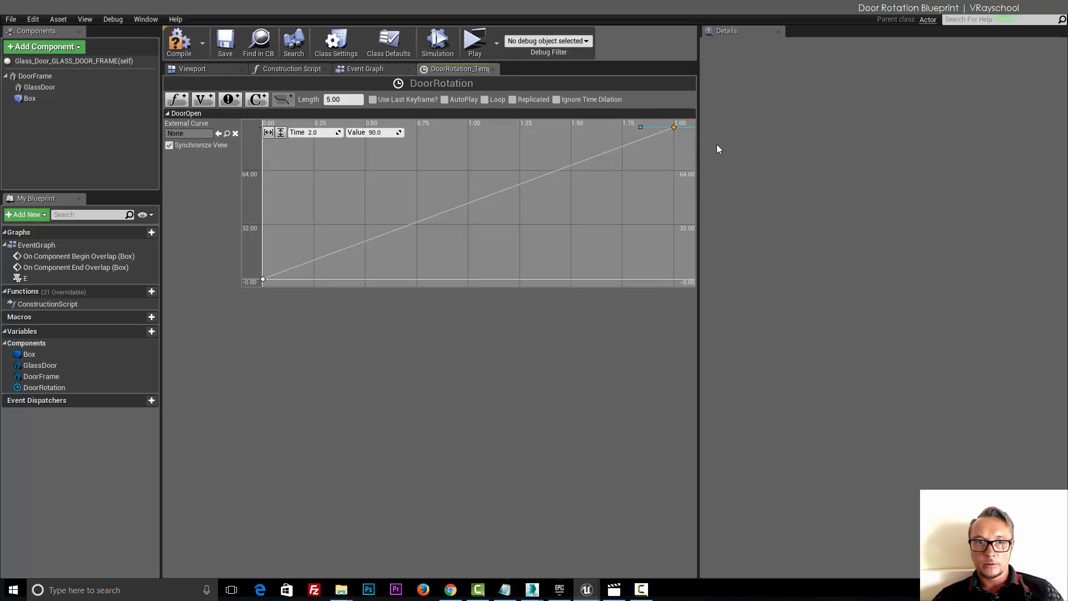
right_click(262, 280)
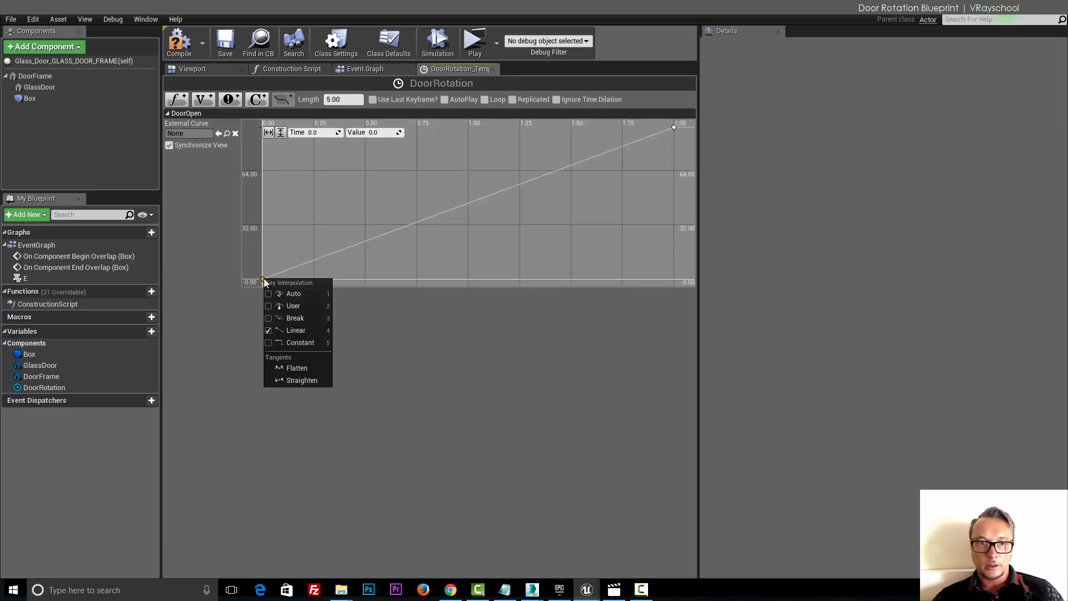
click(294, 293)
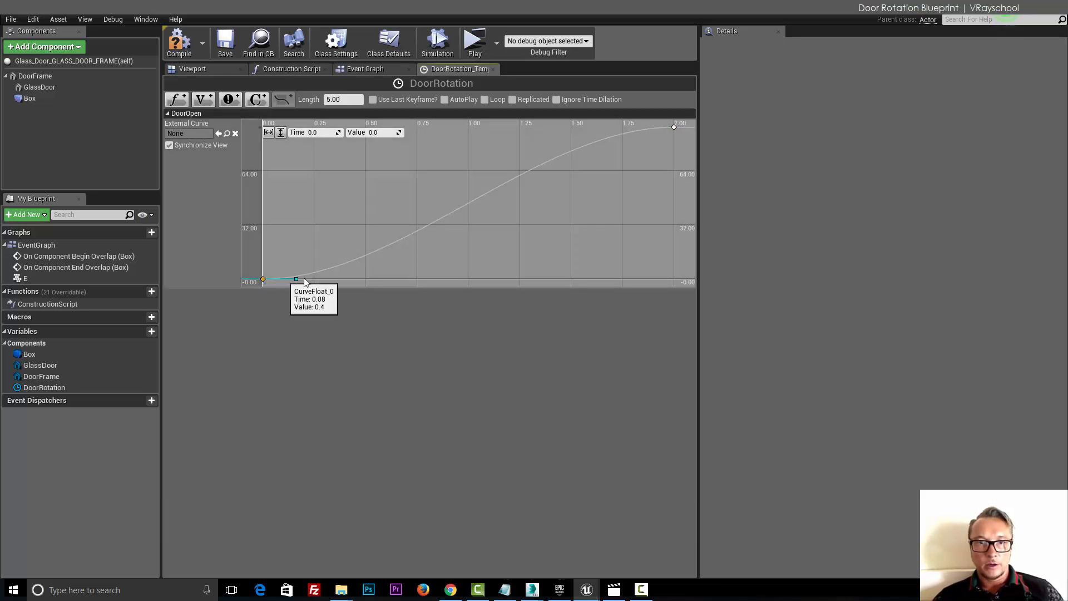
mouse_move(262, 285)
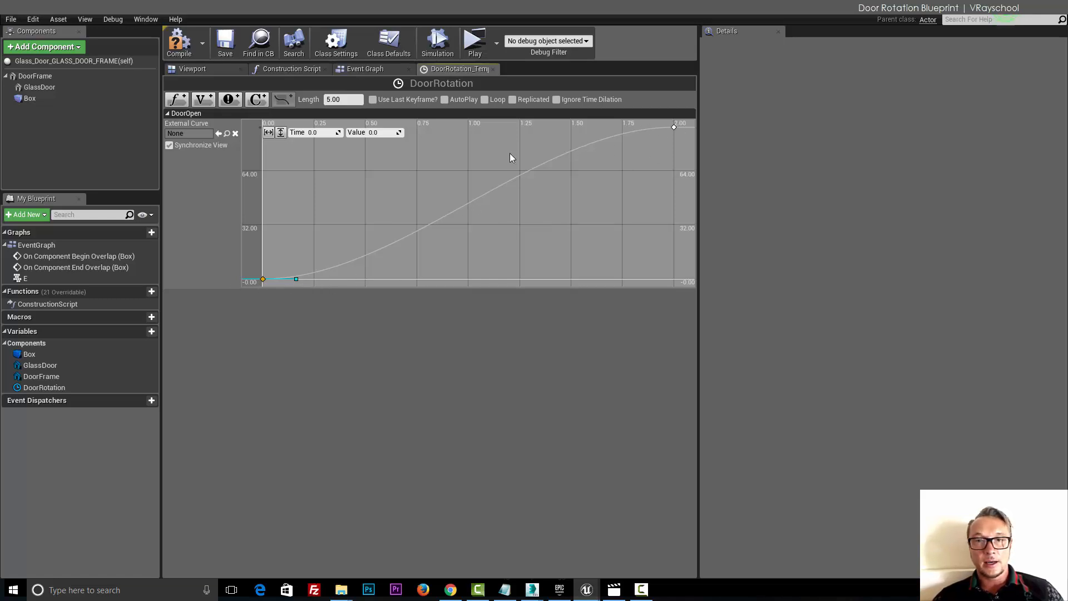
mouse_move(367, 165)
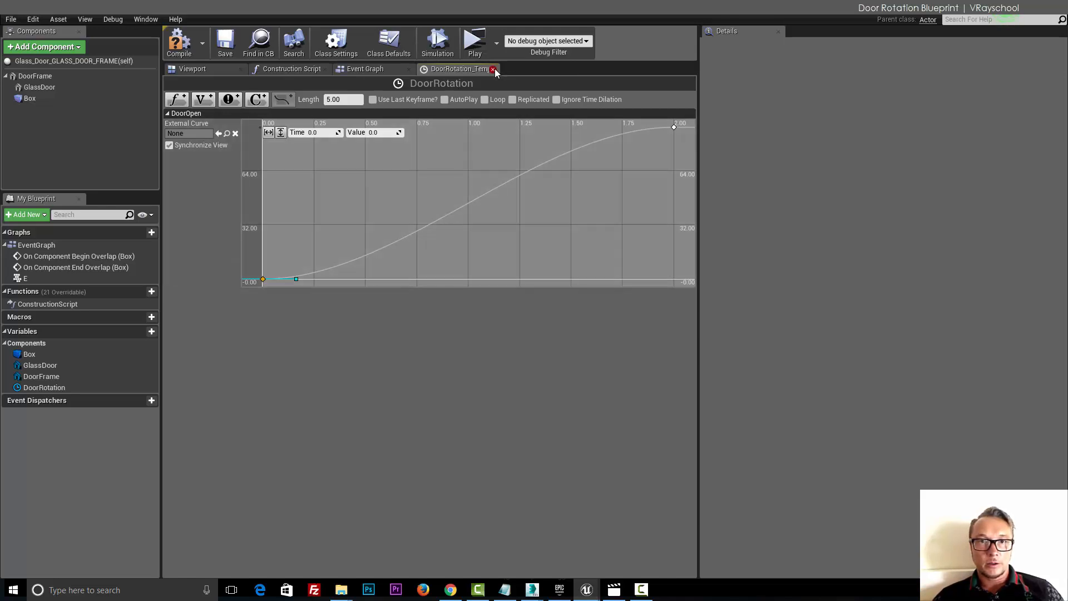
Step: Close the timeline and drive Set Relative Rotation on GlassDoor from the timeline's Update
click(493, 69)
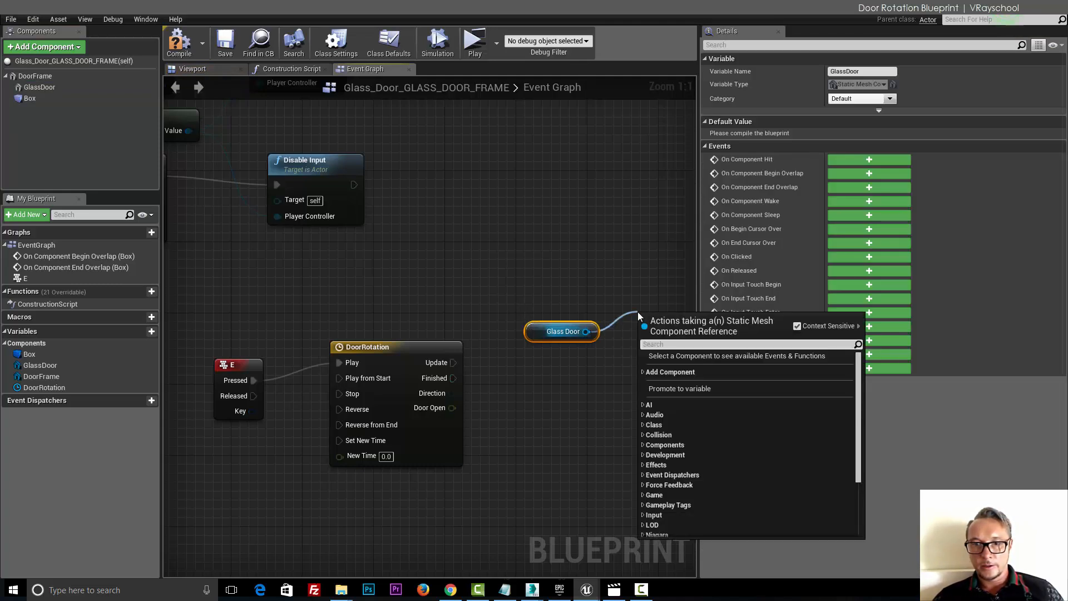
text(set)
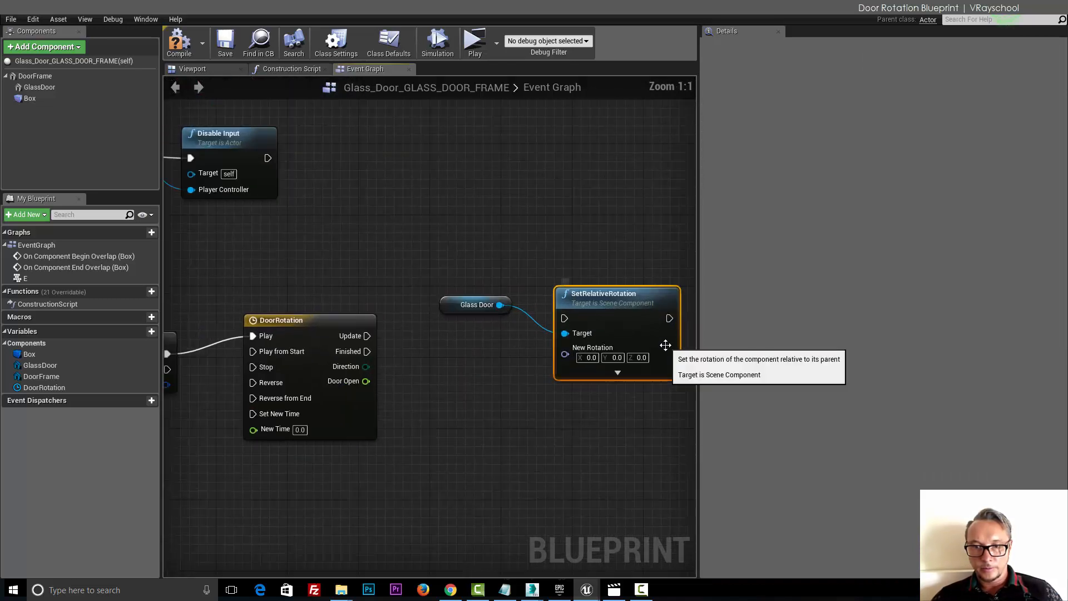
click(477, 304)
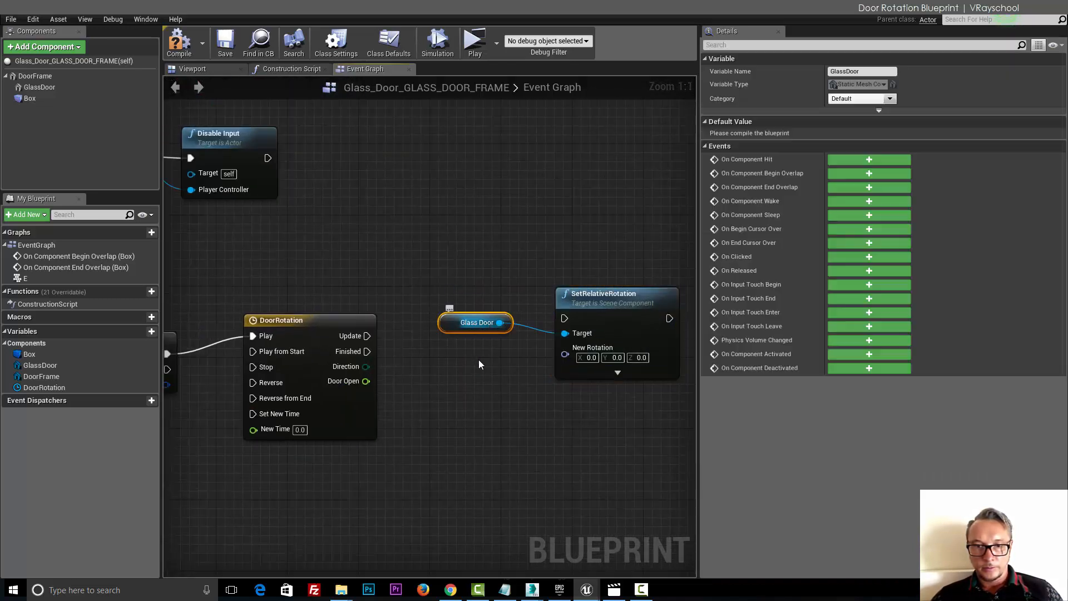
drag(475, 322, 458, 393)
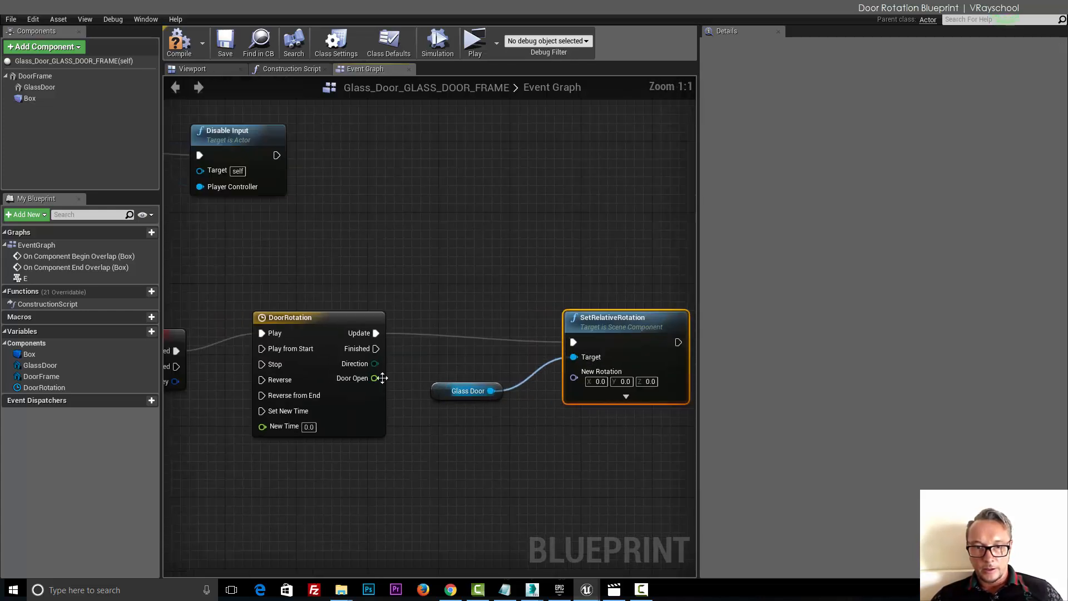
Step: Feed DoorOpen into the rotation's yaw through a Make Rotator node
drag(375, 379, 437, 493)
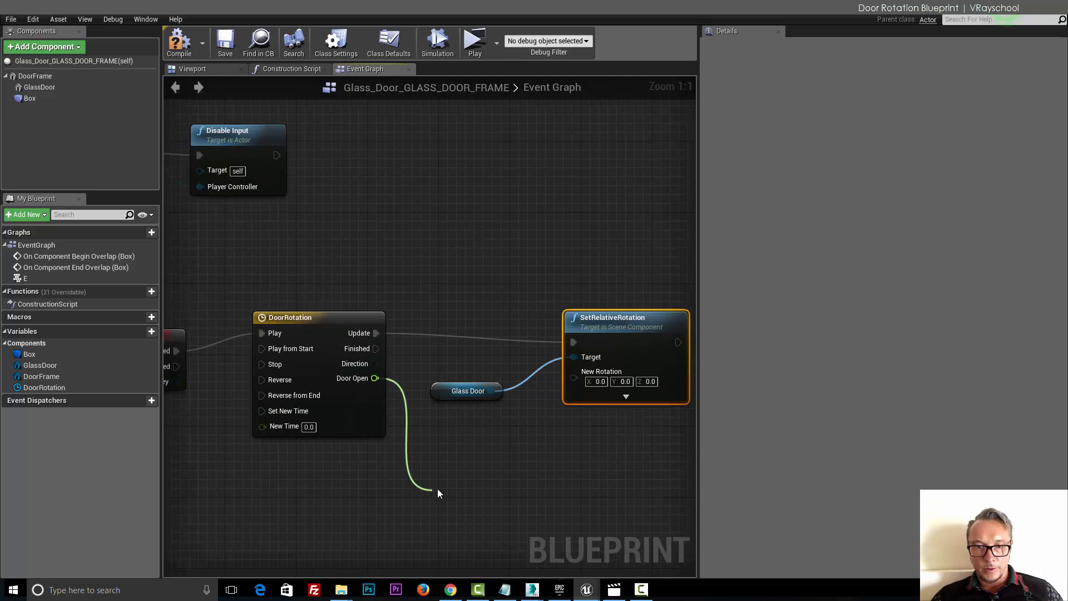
text(make ro)
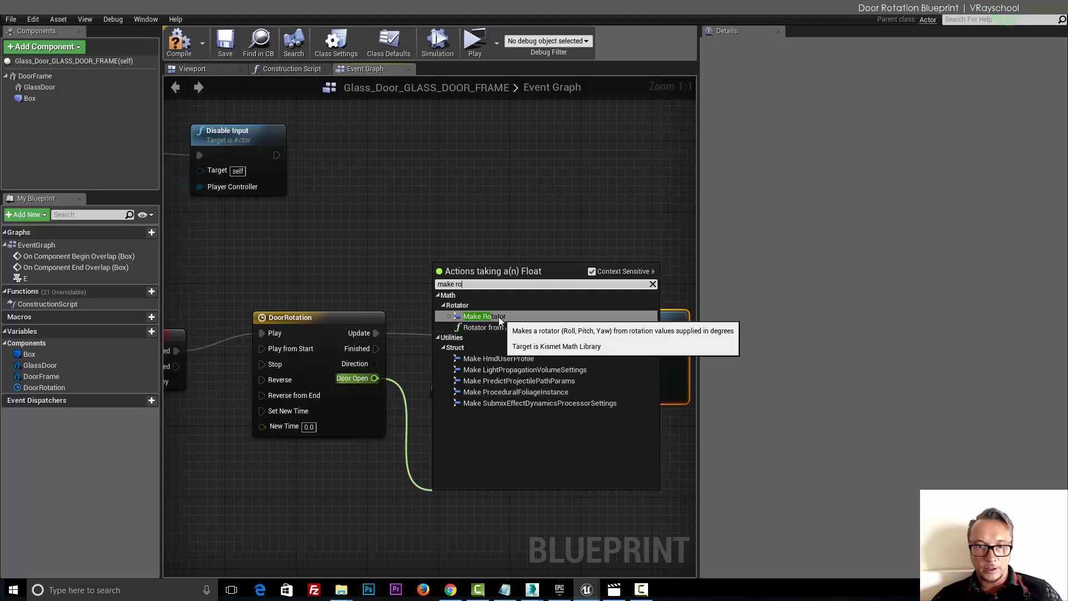
click(478, 316)
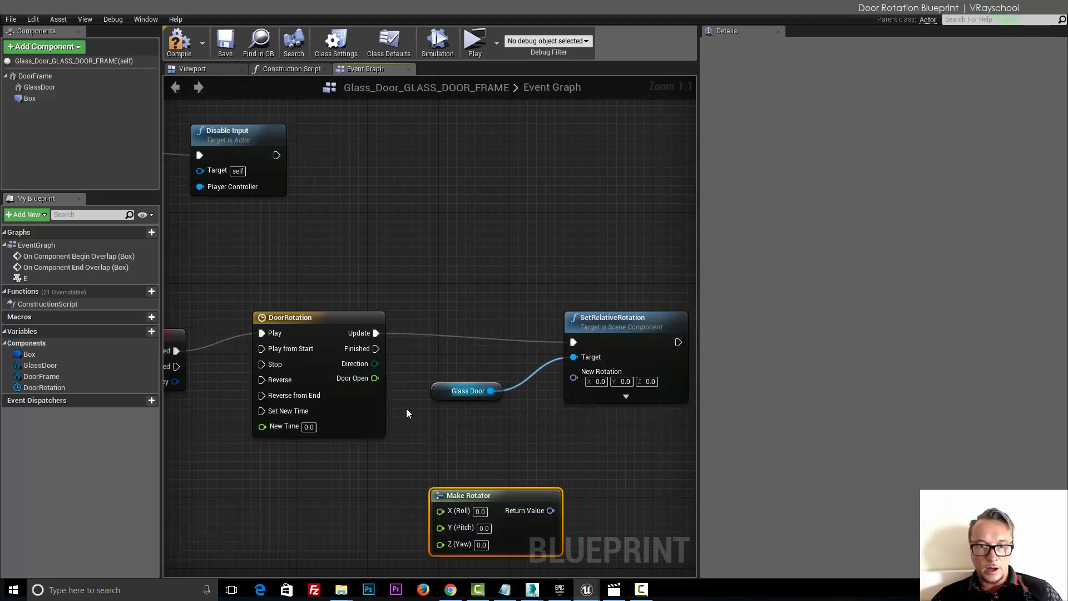
drag(374, 378, 442, 544)
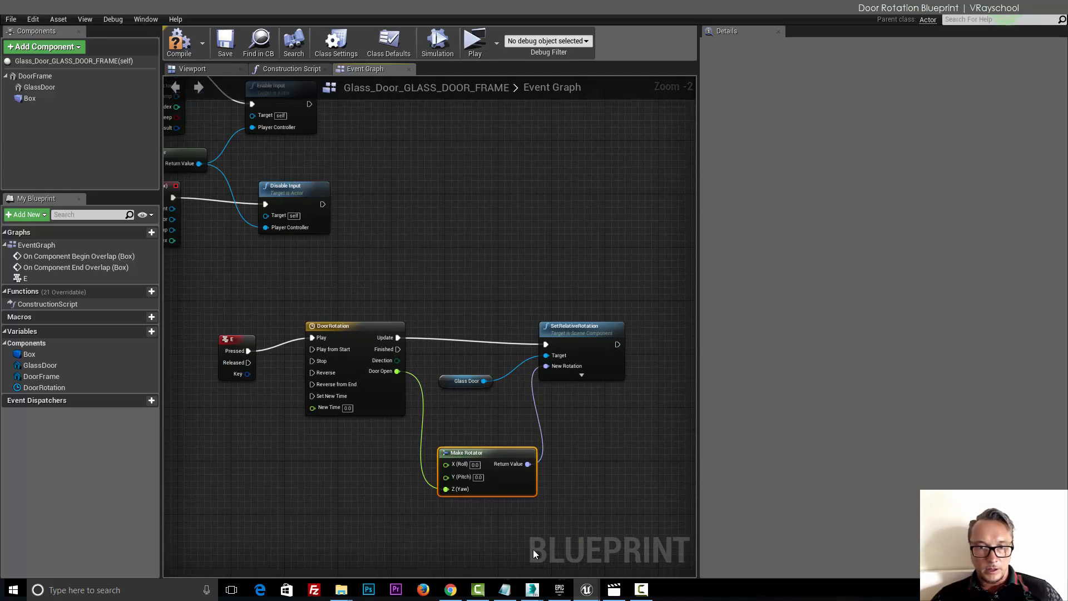
mouse_move(351, 475)
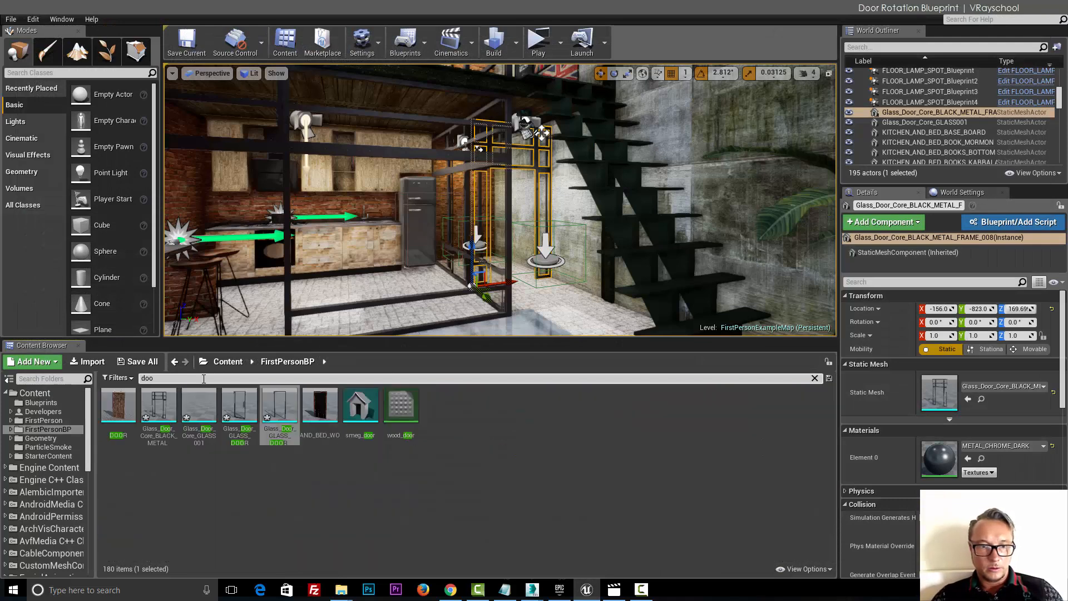
Step: Place the Glass_Door_GLASS_DOOR_FRAME blueprint from the root Content folder into the level
click(35, 393)
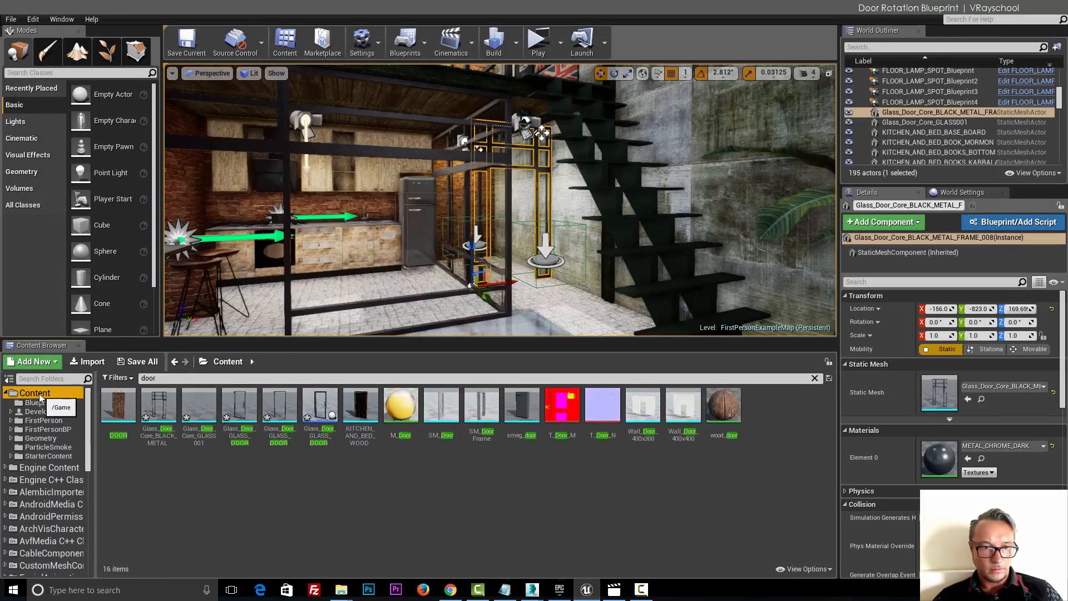
click(320, 405)
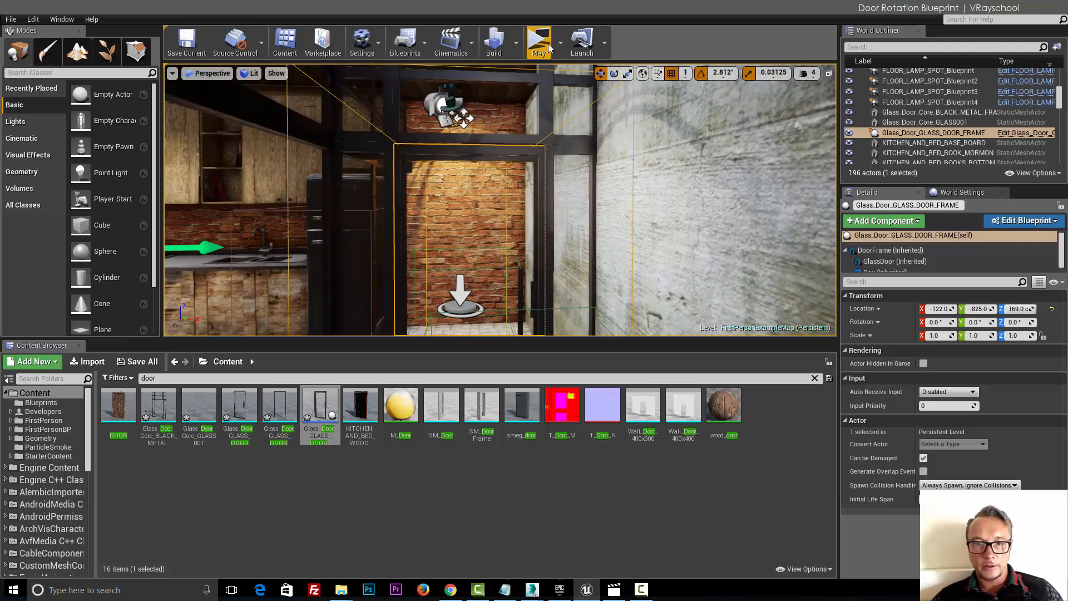
Step: Launch the standalone game preview to test the door
click(539, 41)
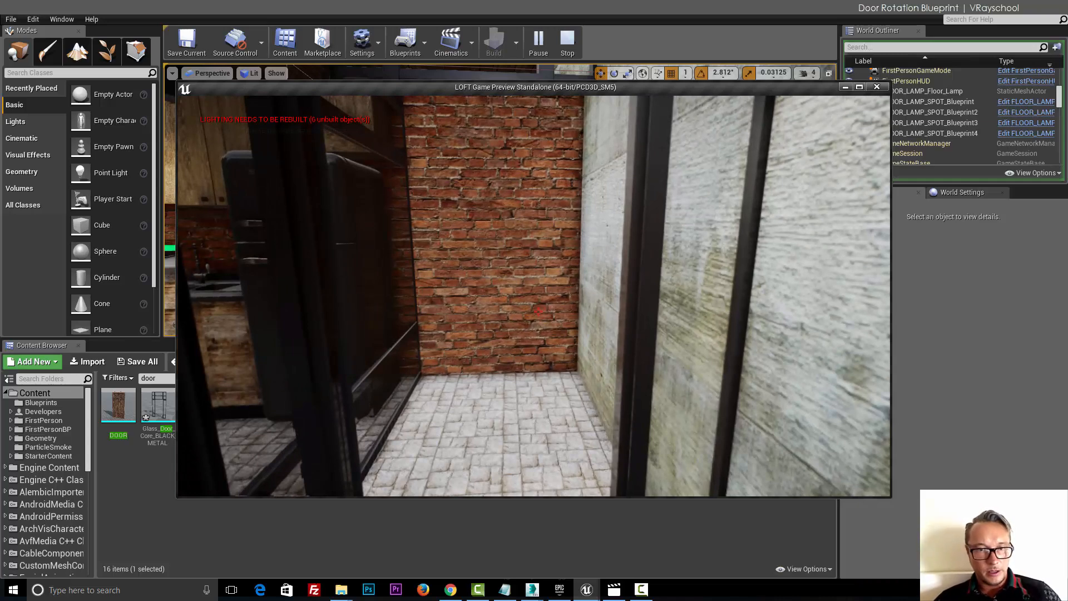
Step: Stop the preview and reopen the glass door frame blueprint via Open Blueprint Class
click(566, 41)
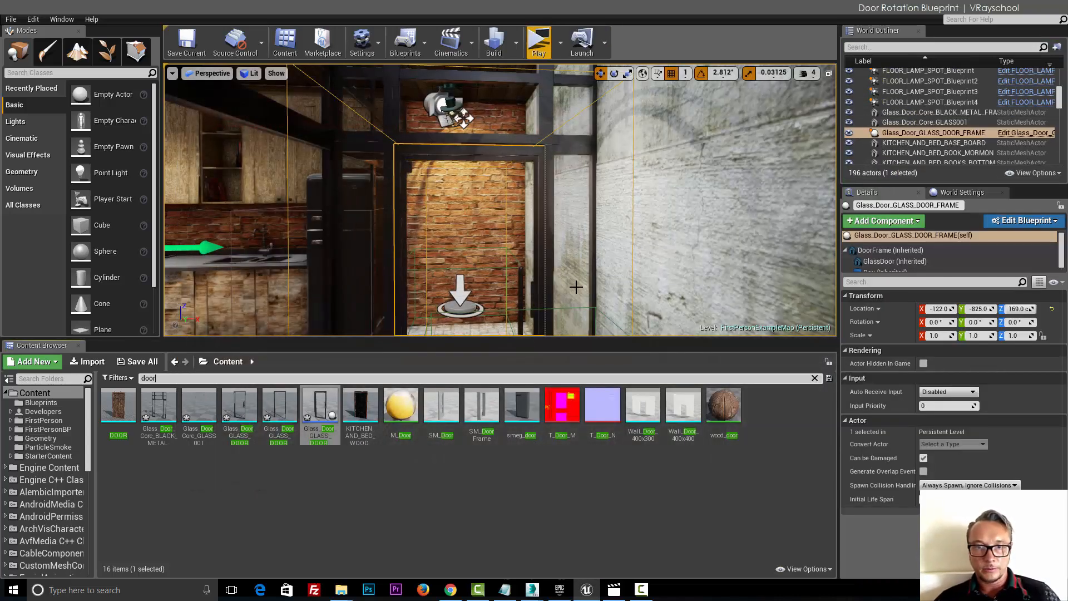
click(319, 409)
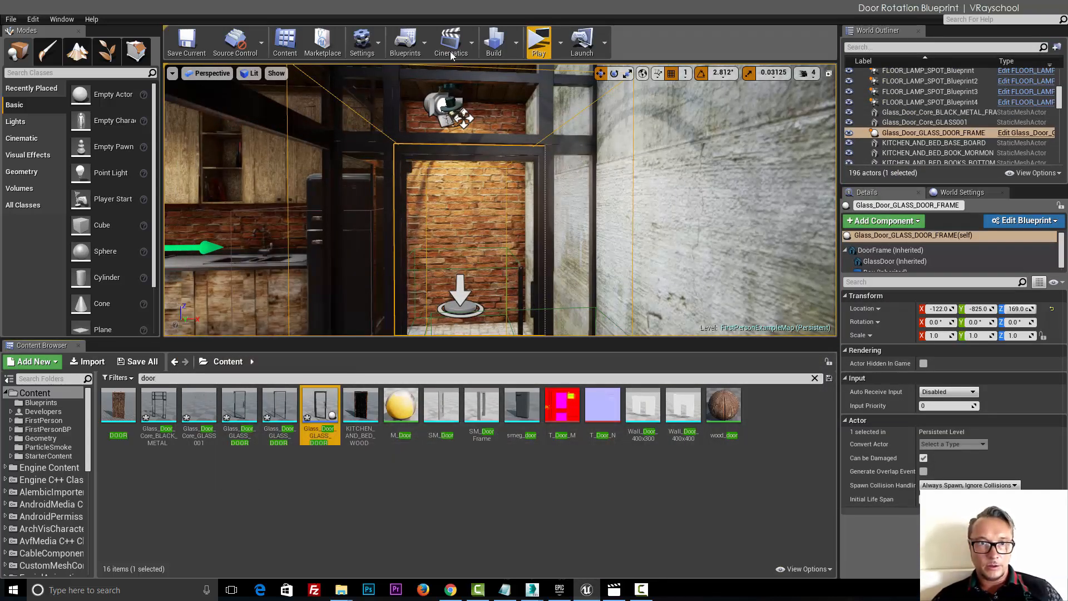
click(404, 41)
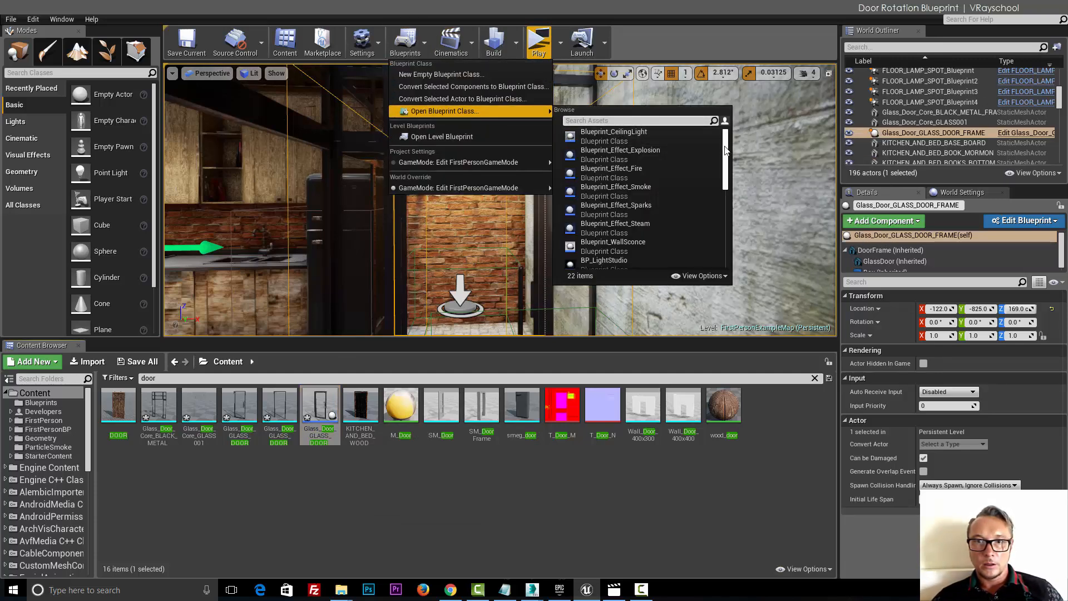
scroll(down, 3)
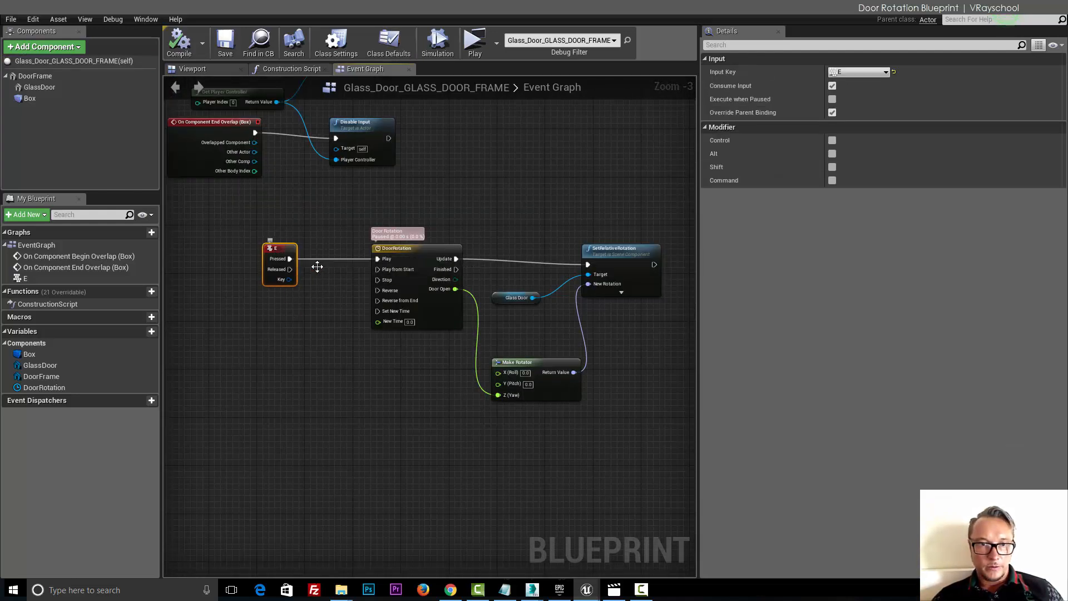
mouse_move(291, 259)
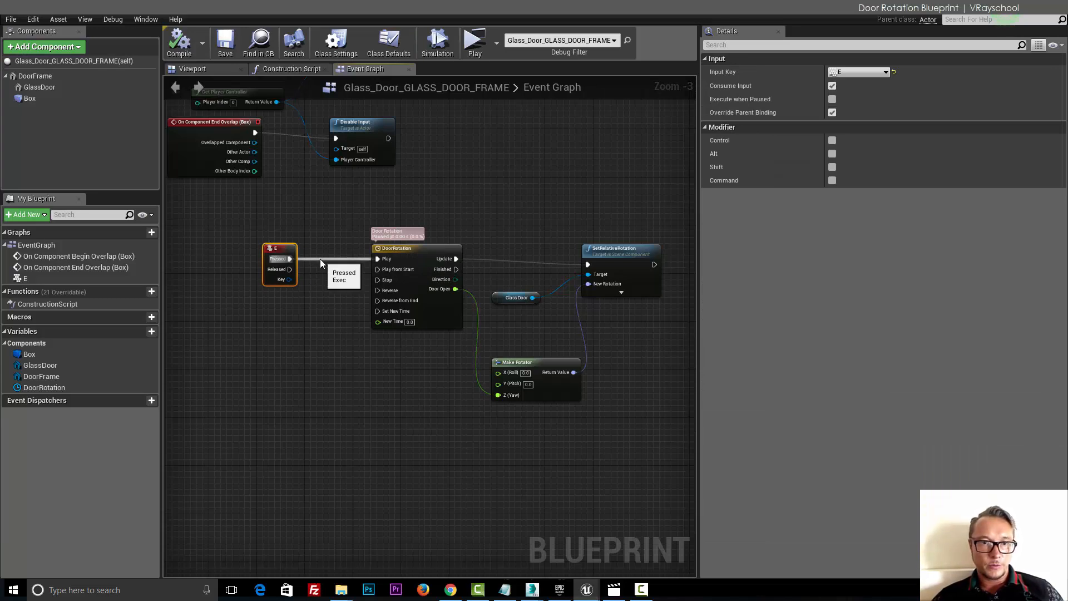
Step: Add a Branch after E Pressed driving DoorRotation Play/Reverse, plus a float < node from Door Open
drag(279, 263, 238, 257)
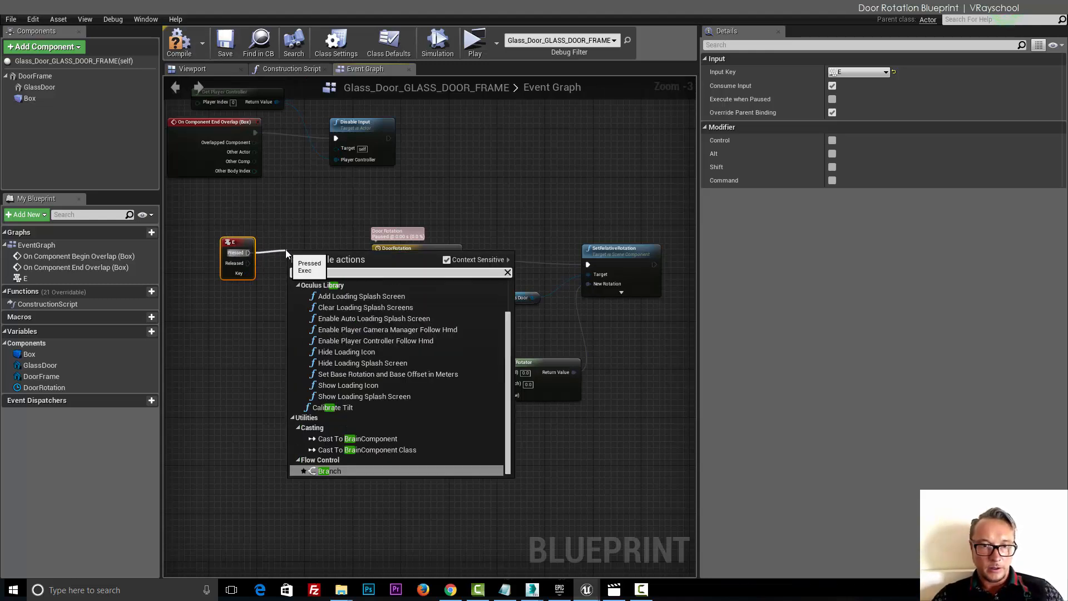
text(branch)
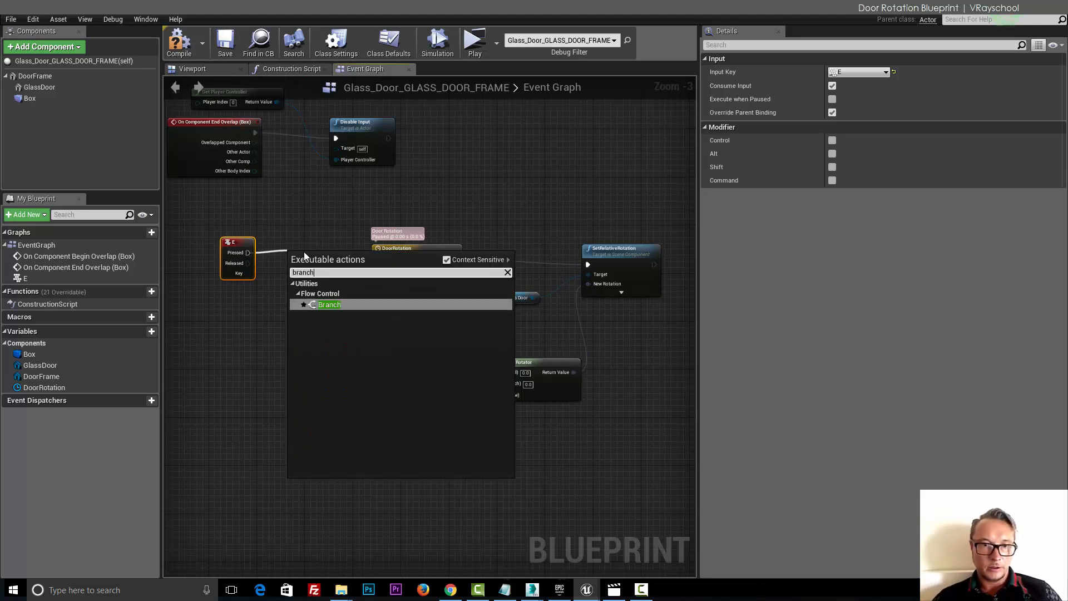
click(329, 305)
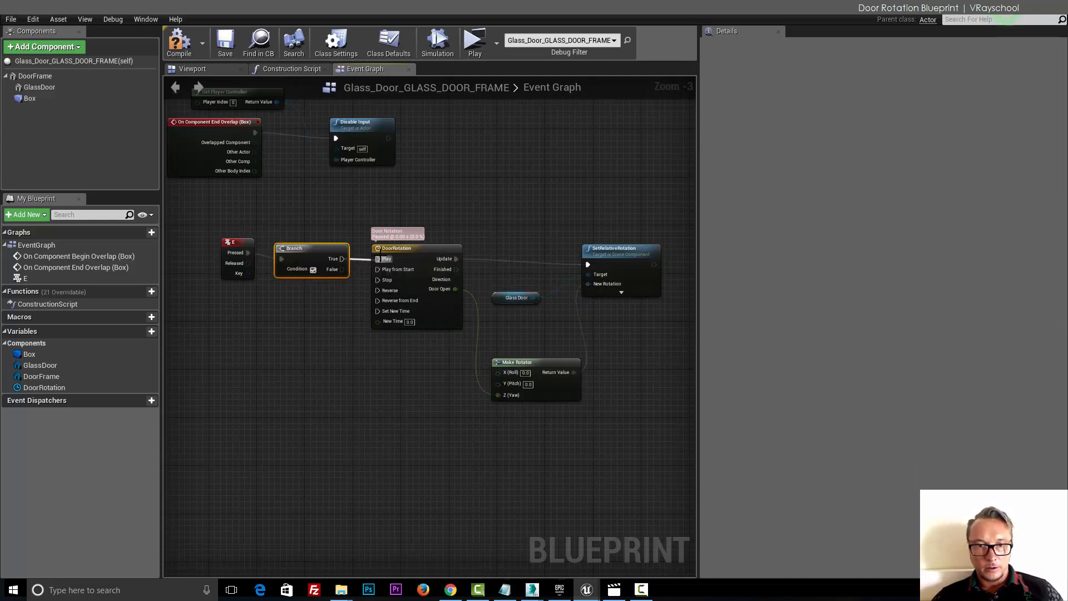
click(225, 242)
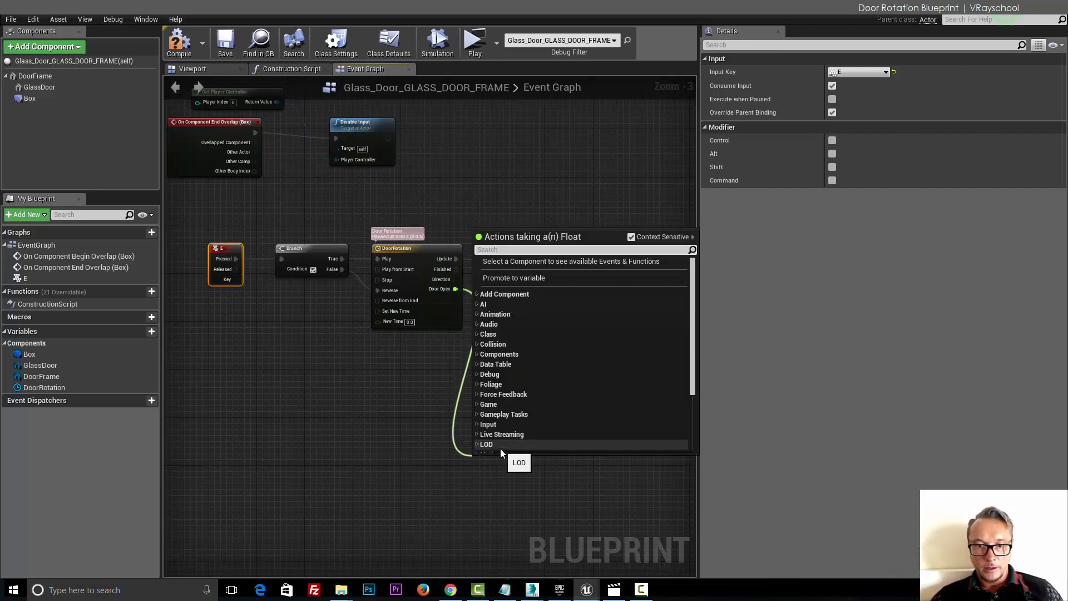
text(<)
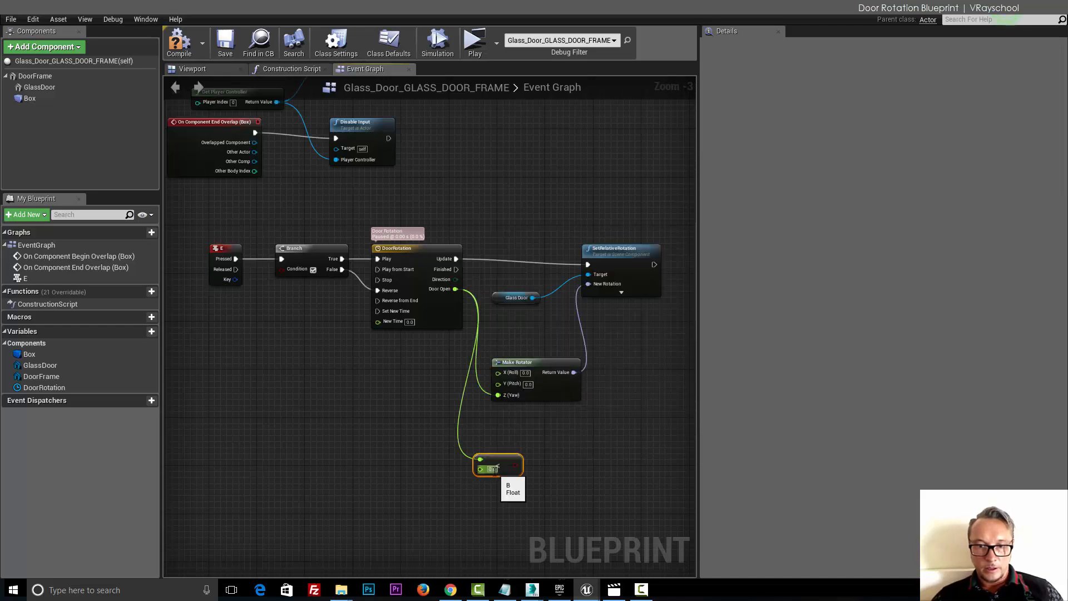
click(492, 468)
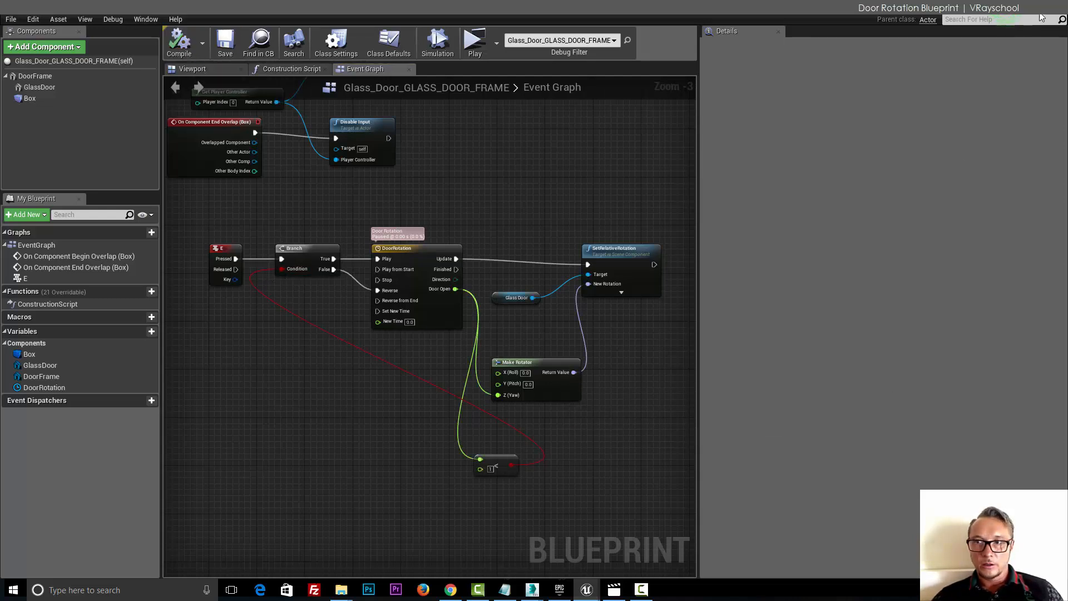
mouse_move(397, 248)
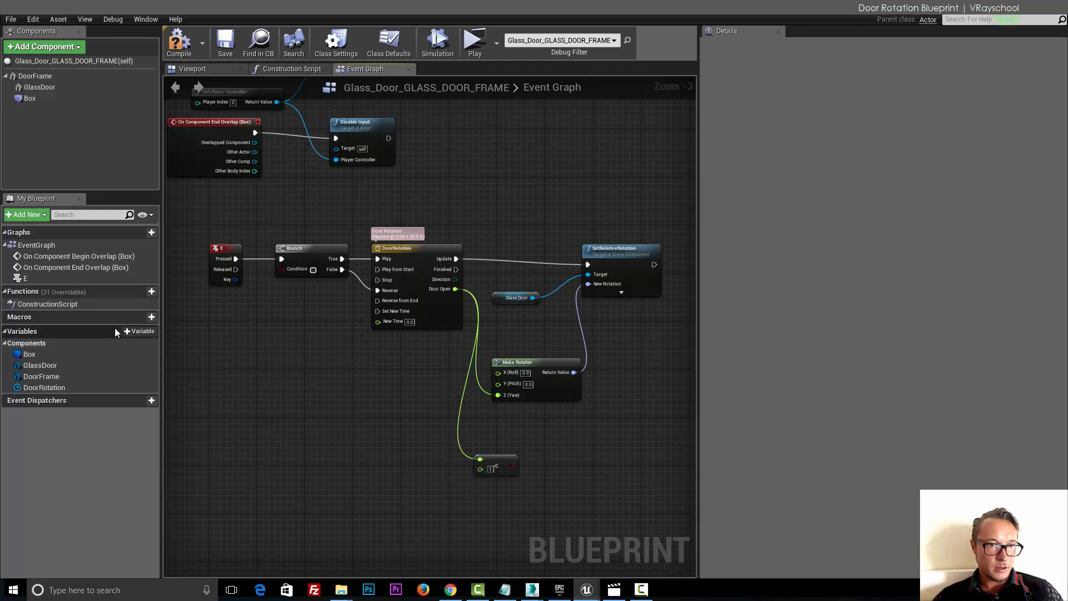
Step: Create Boolean variable ClosedDoor with a getter and an Event Tick-driven Set ClosedDoor node
click(140, 331)
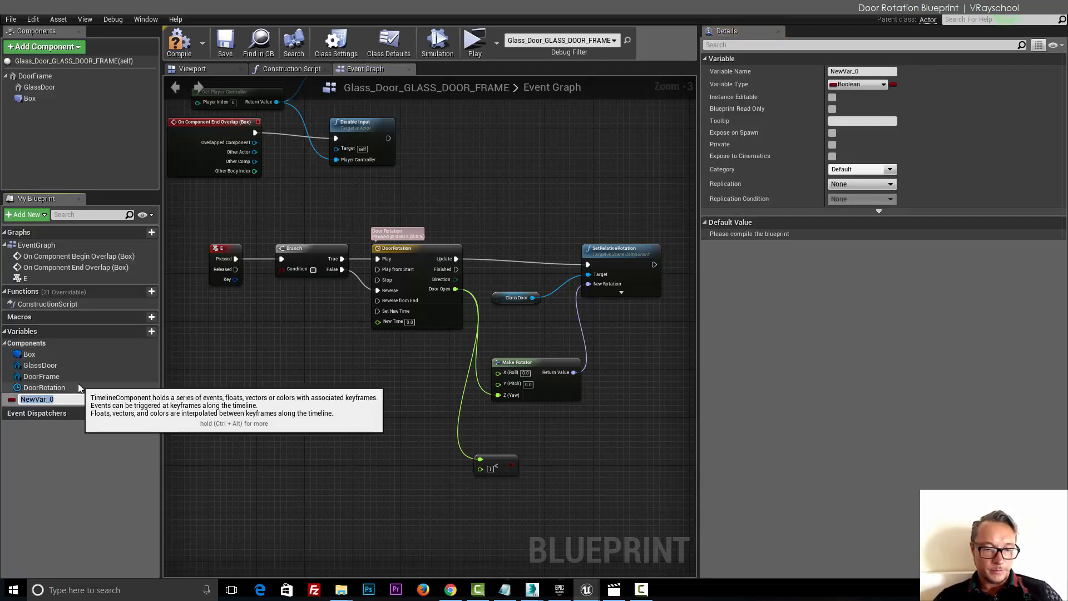
text(ClosedDoor)
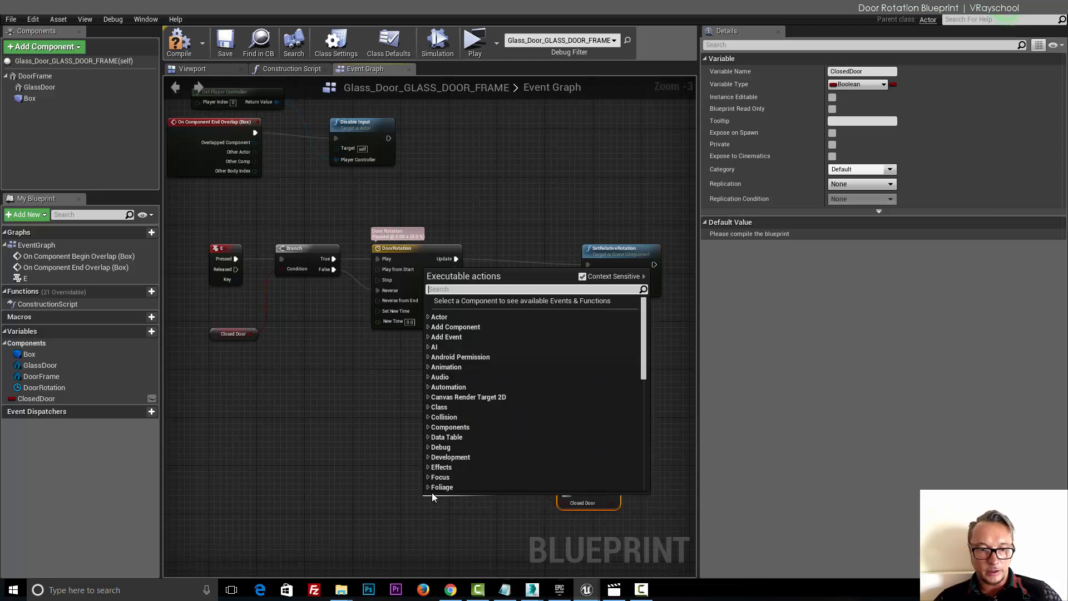
text(tic)
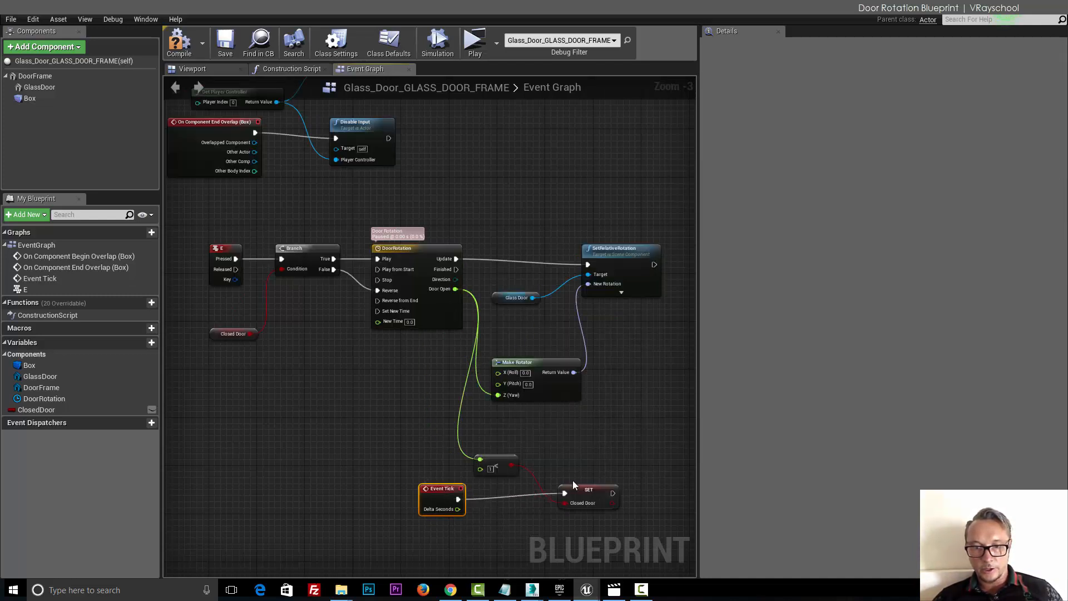
mouse_move(638, 508)
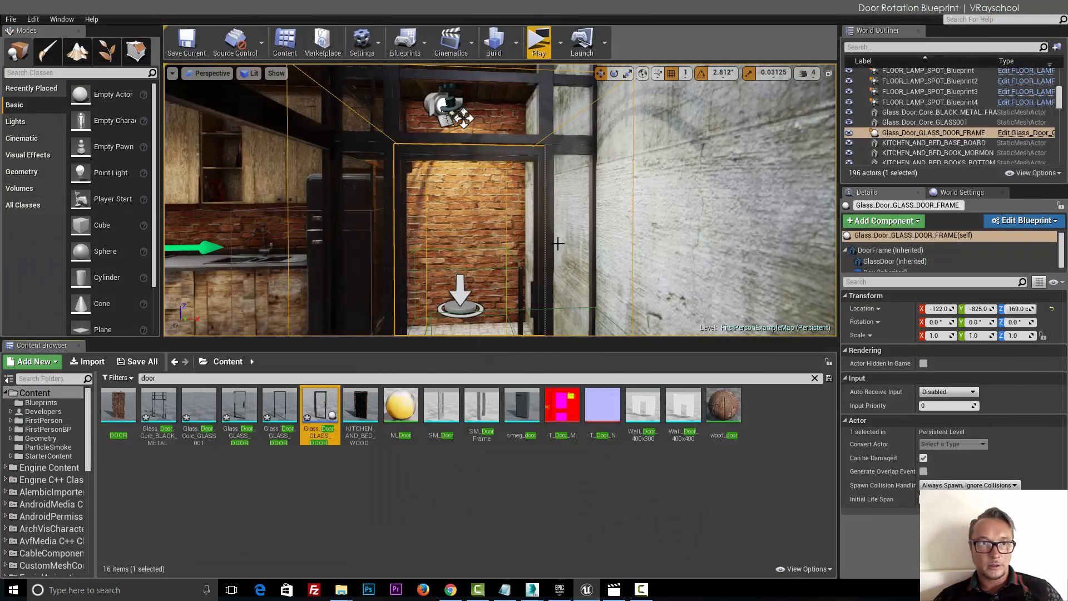
Step: Duplicate the placed glass door frame to create Glass_Door_GLASS_DOOR_FRAME2
click(537, 41)
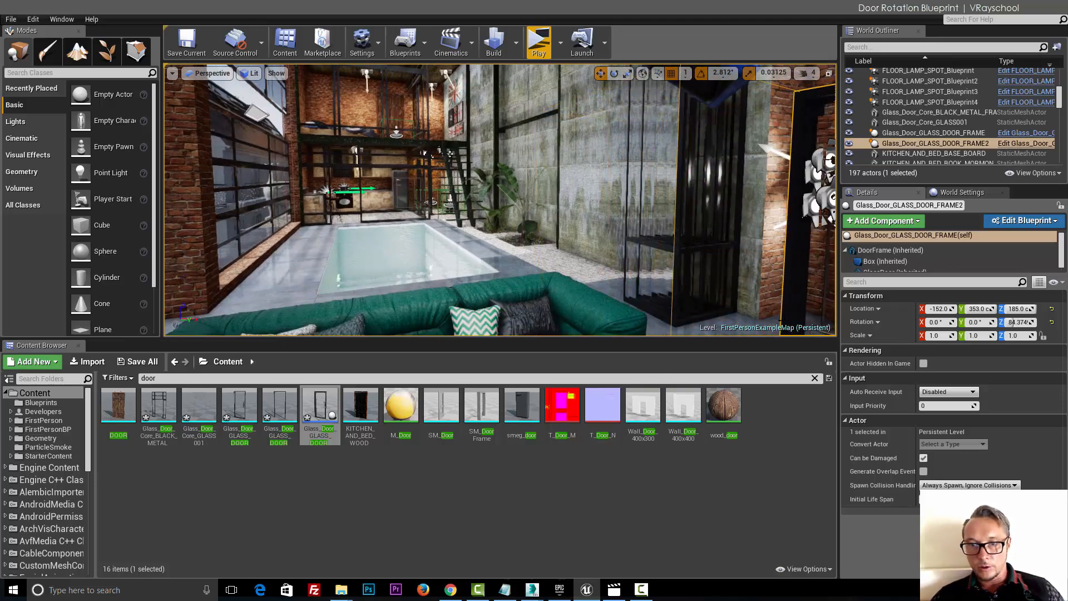
Step: Rotate Glass_Door_GLASS_DOOR_FRAME2 and launch the game preview to test both doors
click(537, 42)
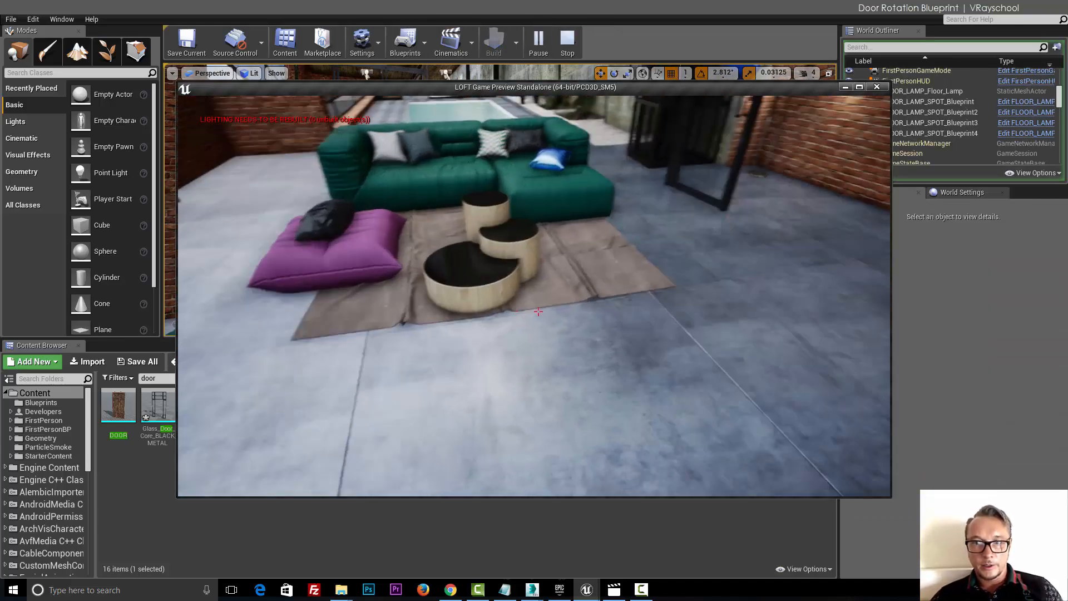